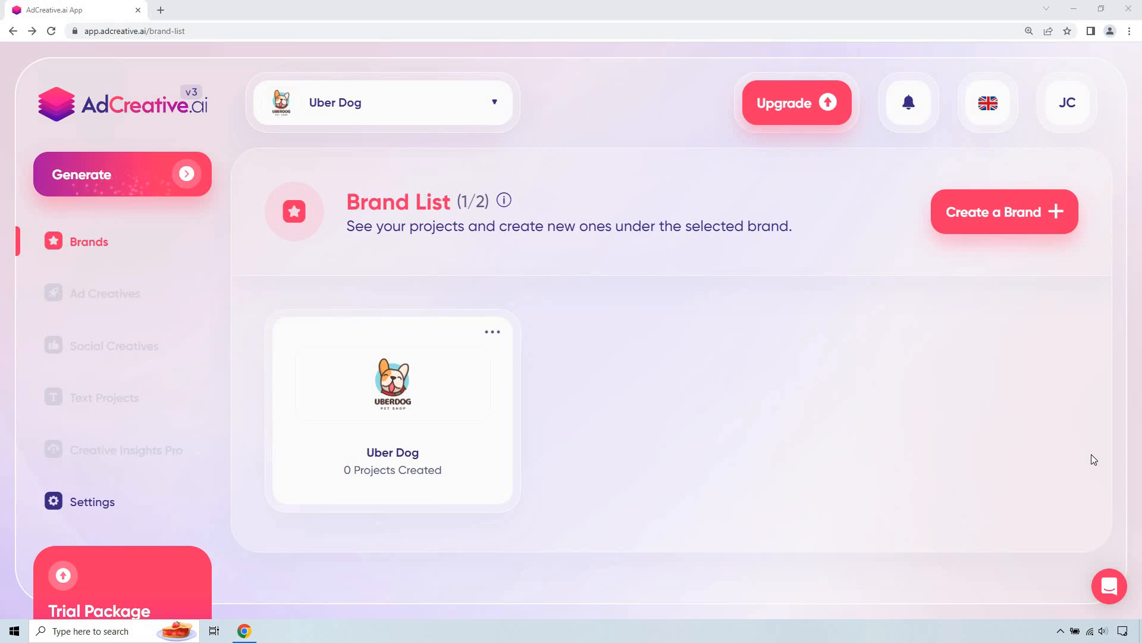
{"action": "mouse_move", "coordinate": [640, 404]}
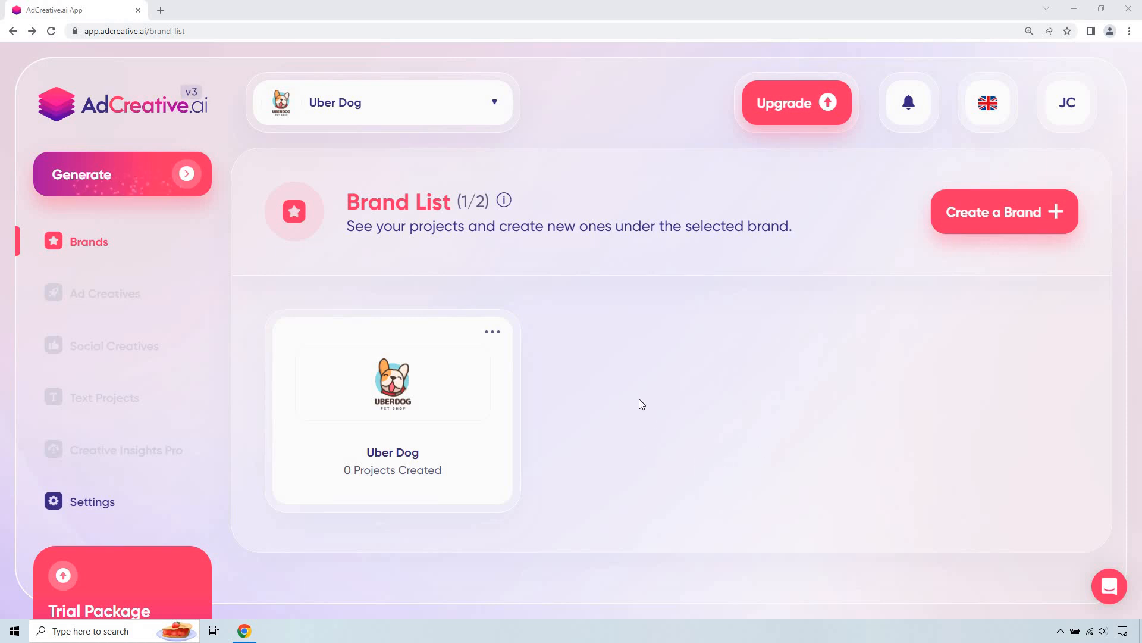
{"action": "mouse_move", "coordinate": [642, 393]}
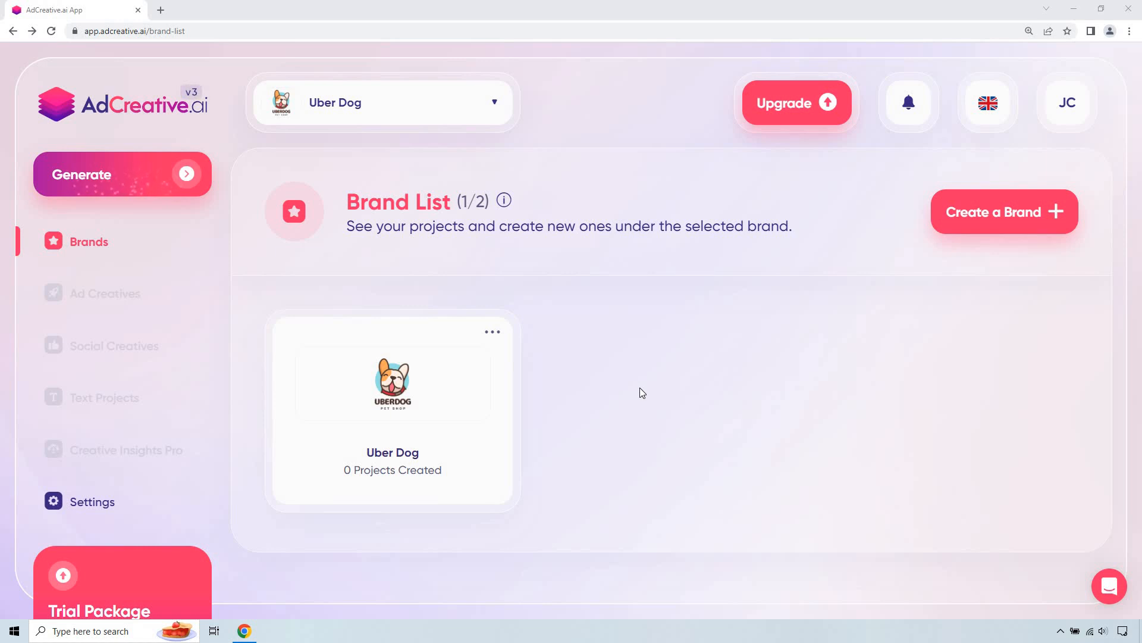
{"action": "mouse_move", "coordinate": [700, 382]}
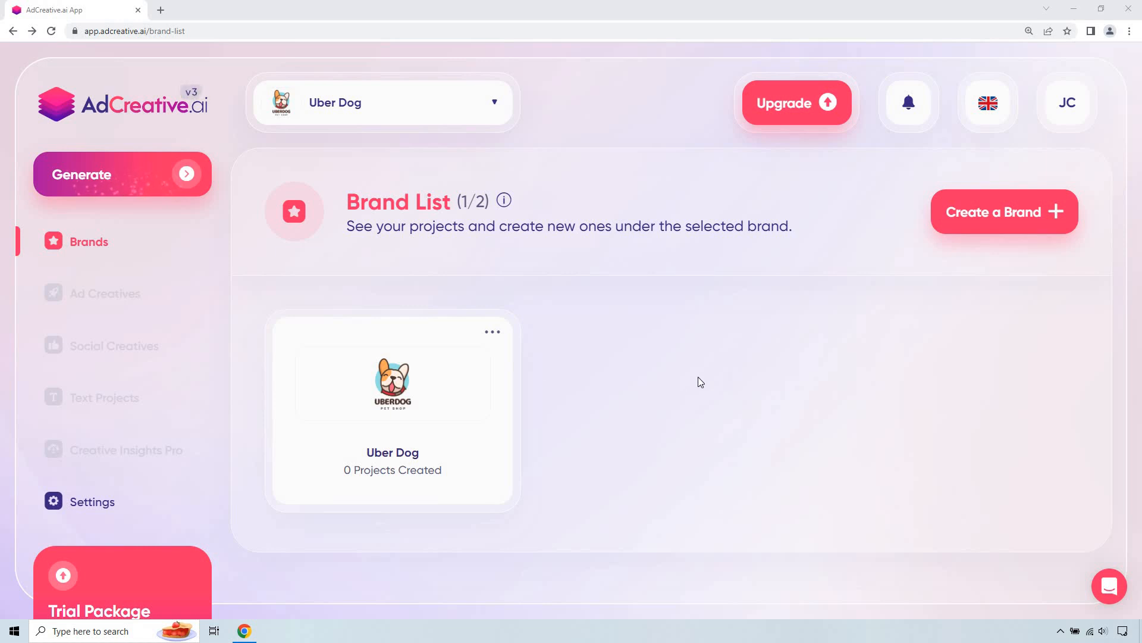
- Create a 1080x1080 Uber Dog post project with description 'Uber Dog' and audience 'Dog owners'
{"action": "left_click", "coordinate": [392, 382]}
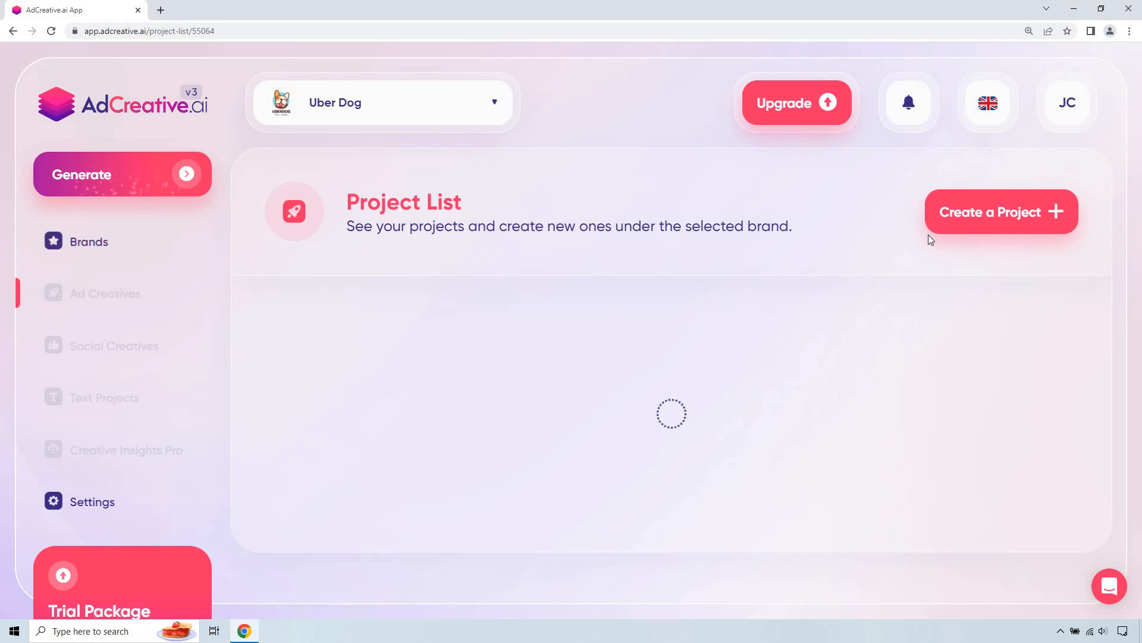
{"action": "left_click", "coordinate": [999, 211]}
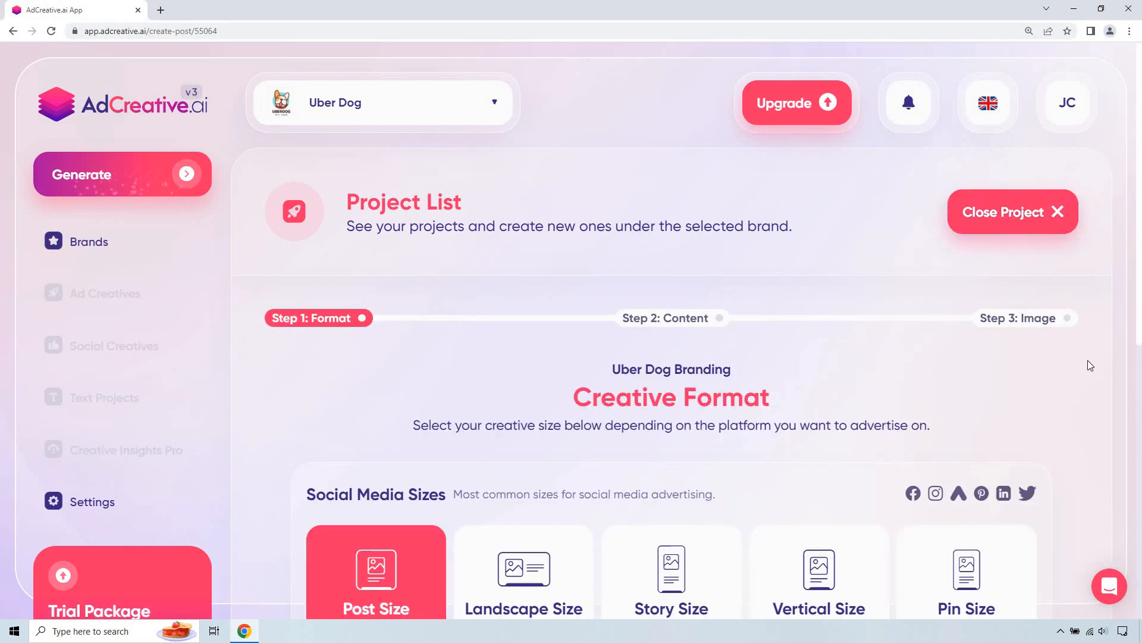
{"action": "scroll", "scroll_direction": "down", "scroll_amount": 3}
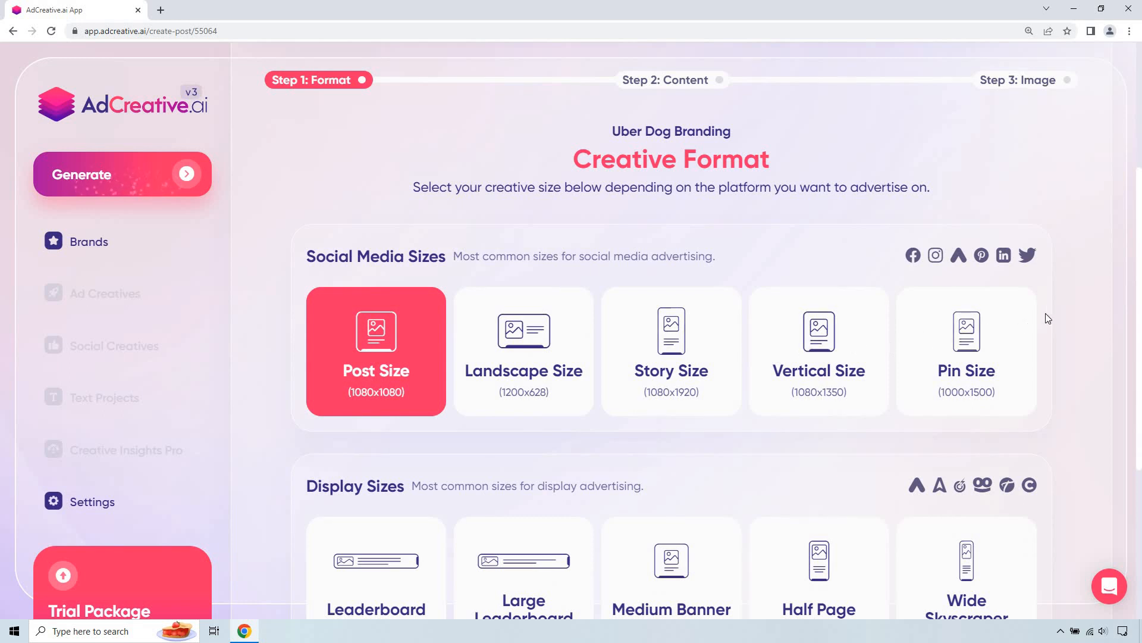
{"action": "mouse_move", "coordinate": [1076, 317]}
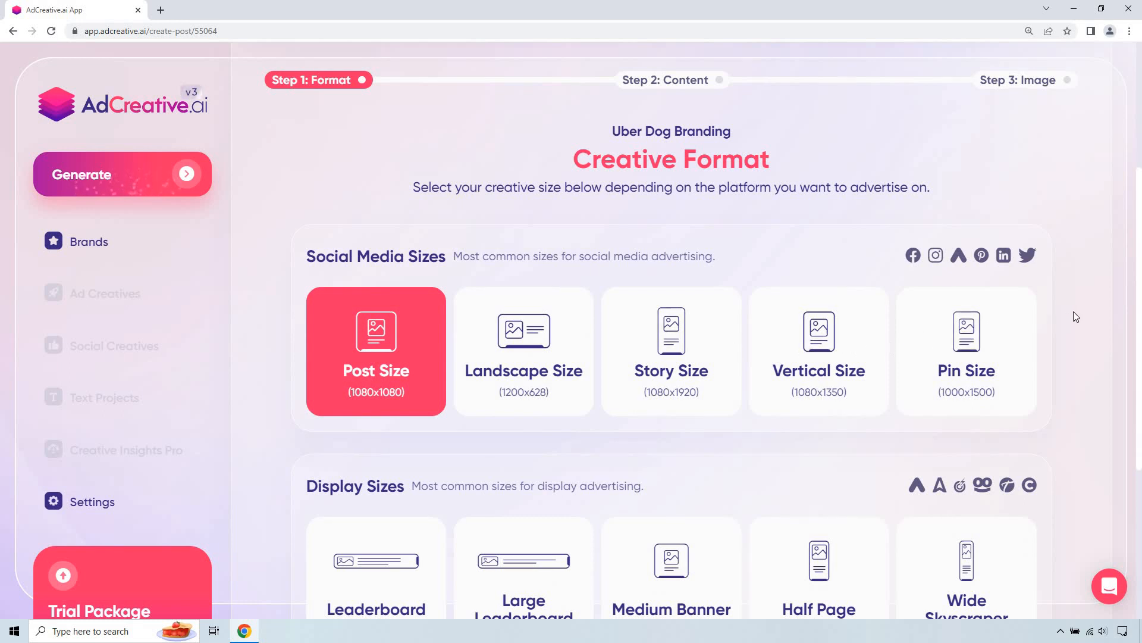
{"action": "scroll", "scroll_direction": "down", "scroll_amount": 3}
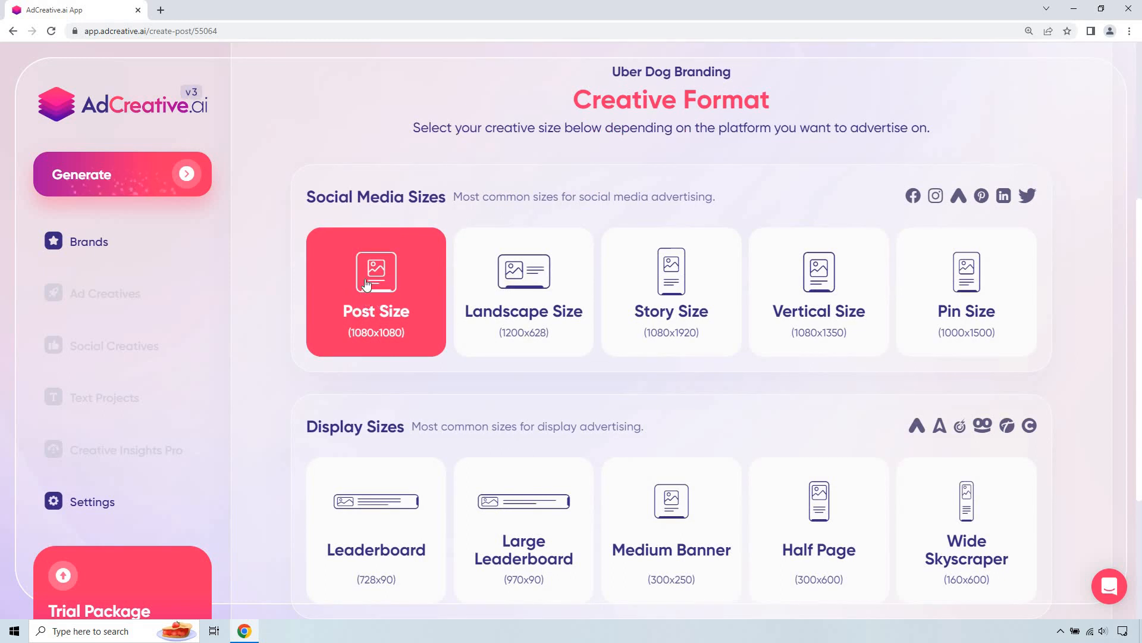
{"action": "scroll", "scroll_direction": "down", "scroll_amount": 3}
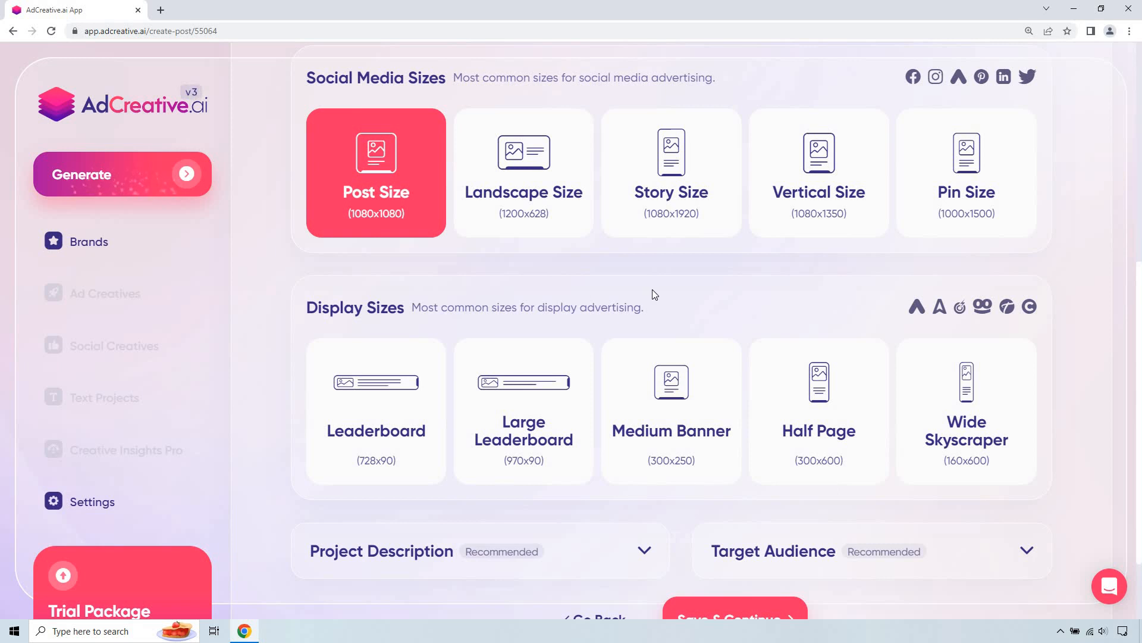
{"action": "mouse_move", "coordinate": [683, 290]}
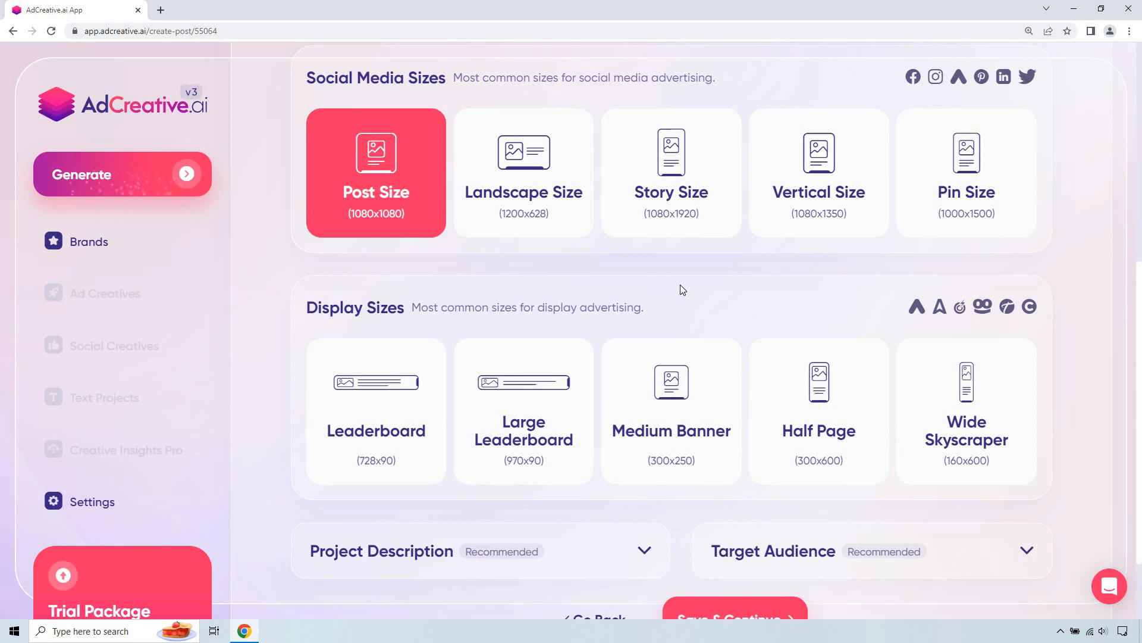
{"action": "scroll", "scroll_direction": "down", "scroll_amount": 3}
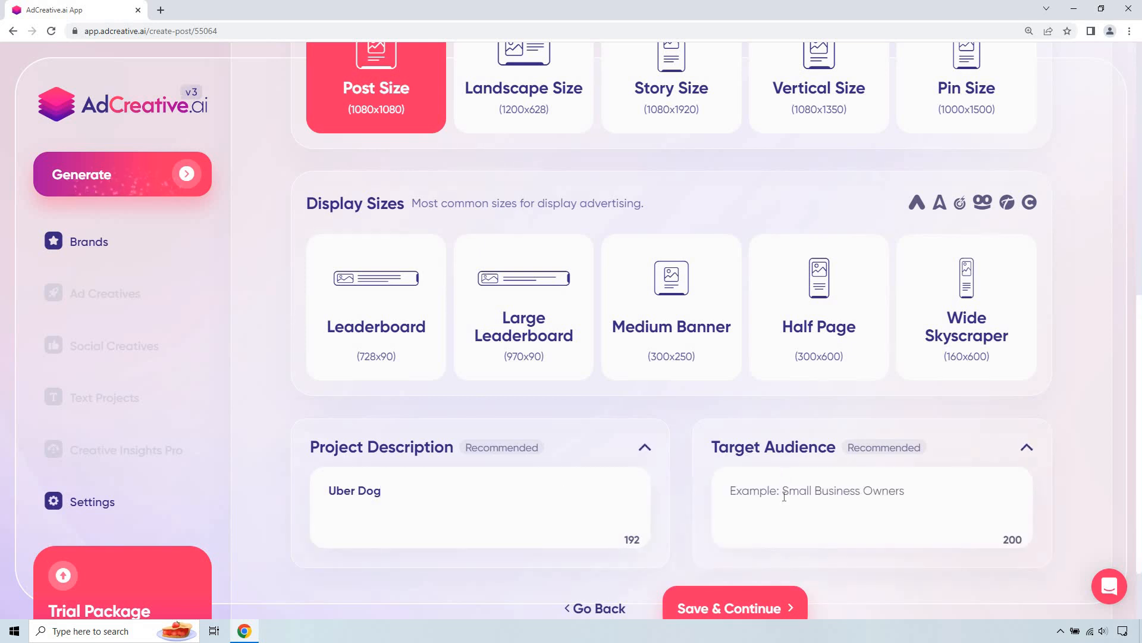
{"action": "type", "text": "Dog owners"}
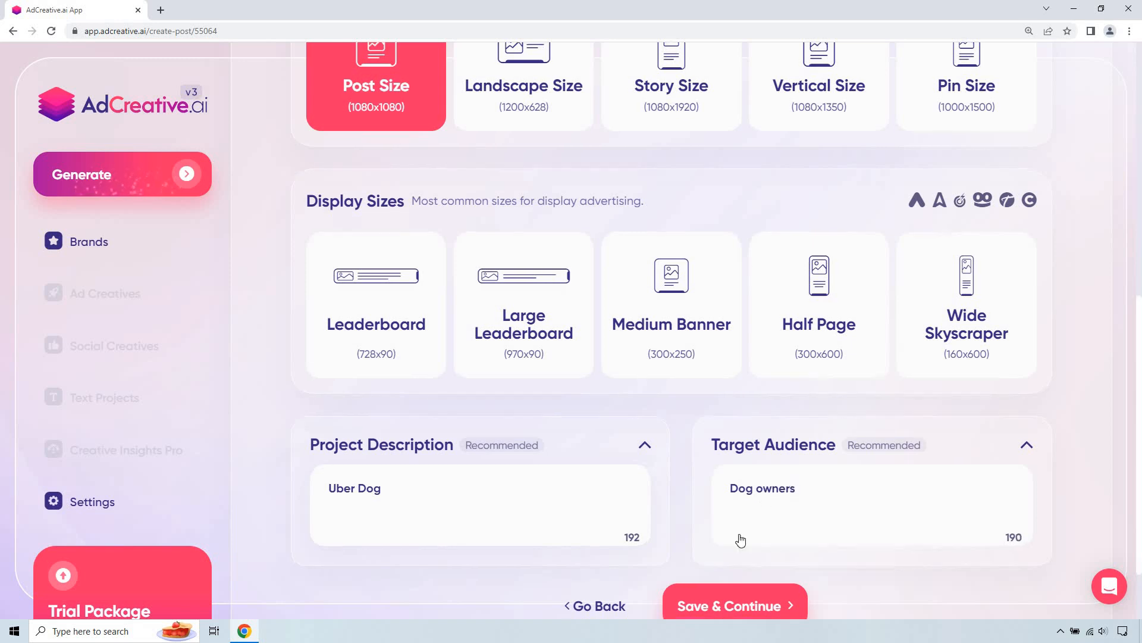
{"action": "left_click", "coordinate": [734, 606]}
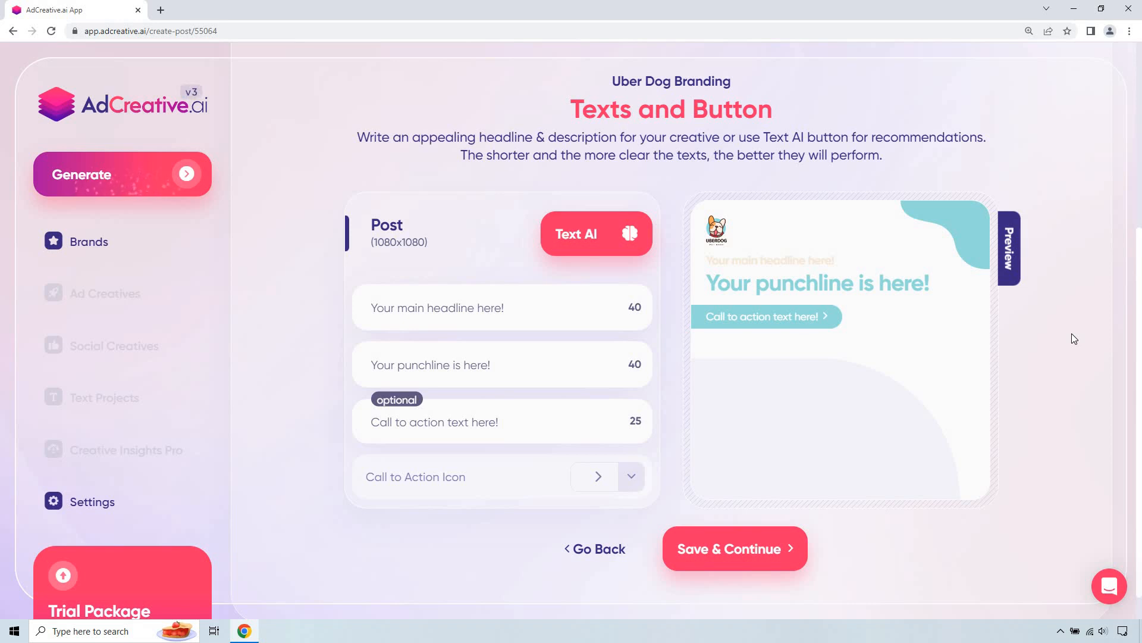
{"action": "mouse_move", "coordinate": [529, 228]}
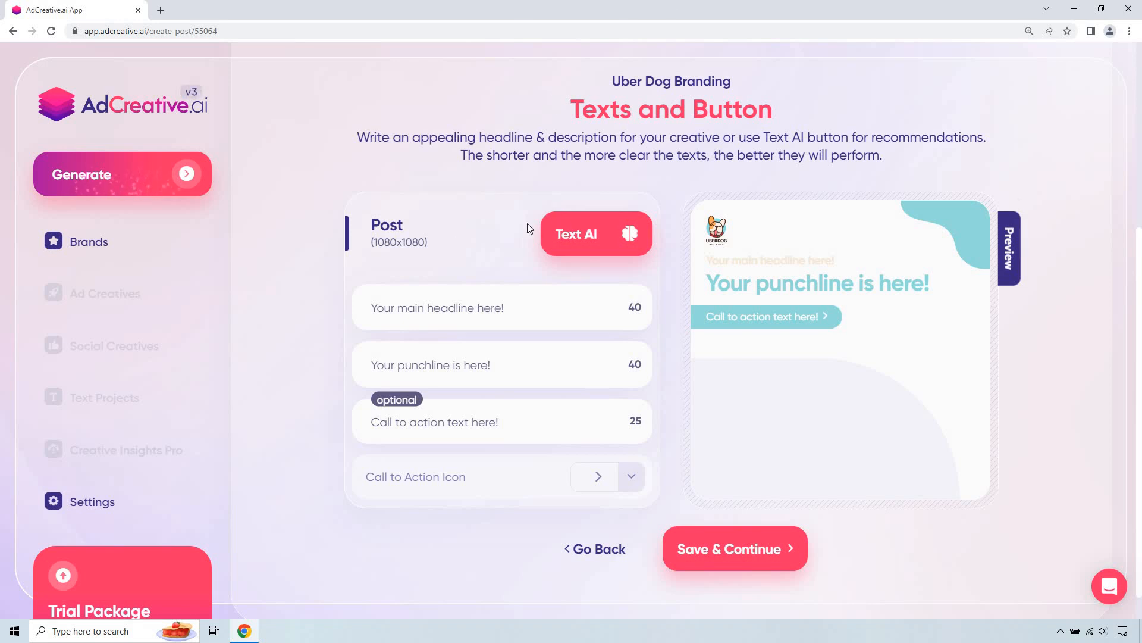
{"action": "mouse_move", "coordinate": [278, 293]}
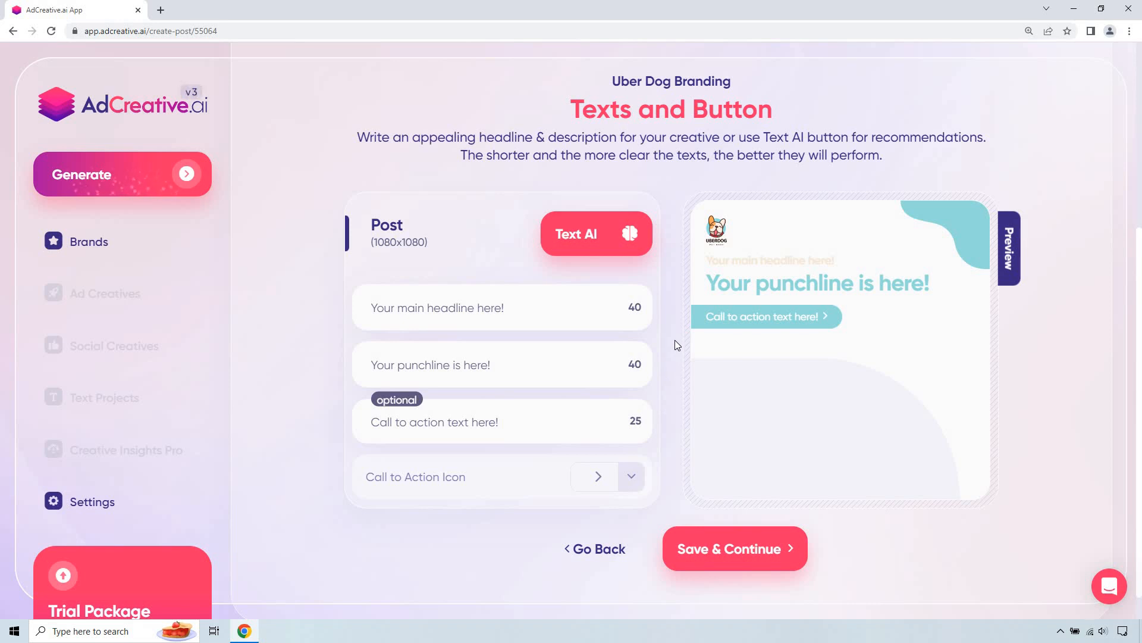
{"action": "mouse_move", "coordinate": [674, 343]}
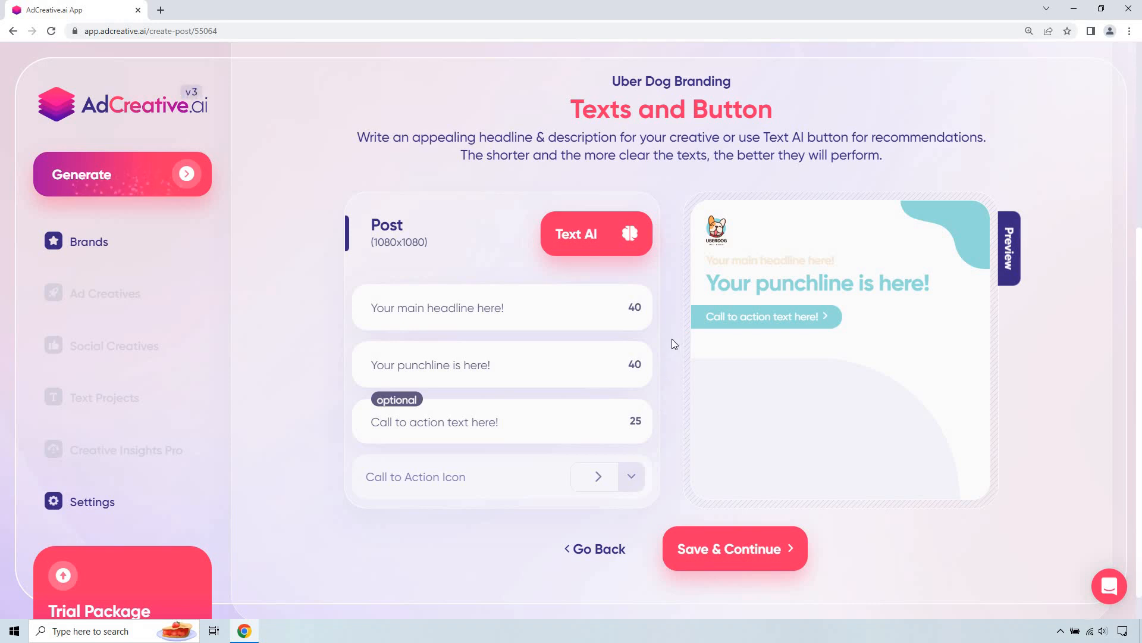
- Enter the dog grooming headline, 50%-off first session punchline and more-info call to action
{"action": "left_click", "coordinate": [595, 234]}
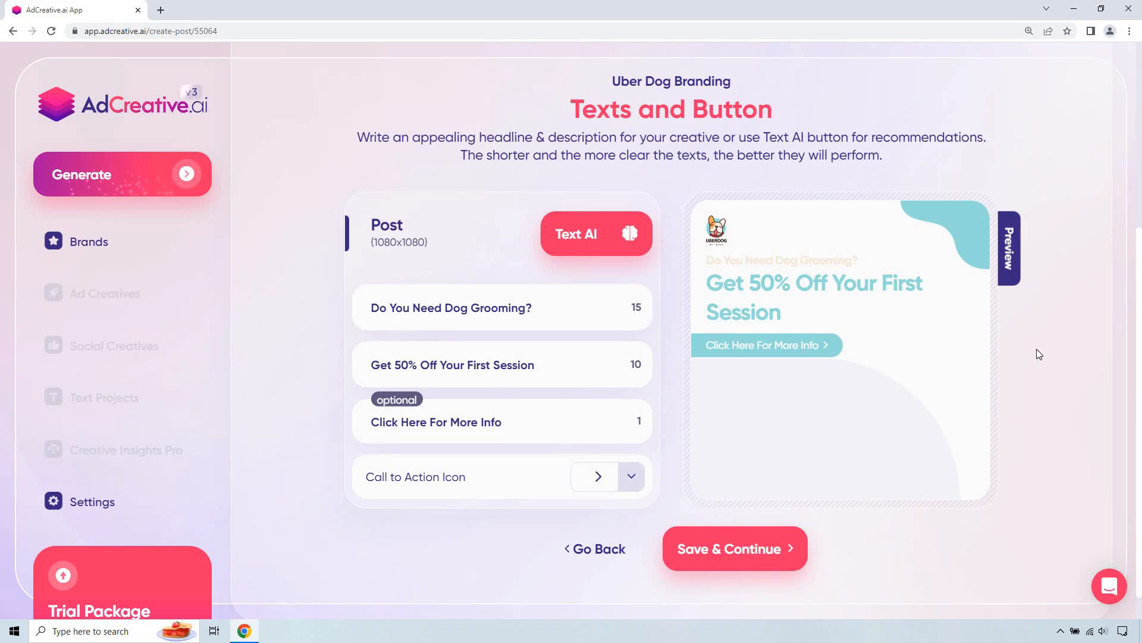
{"action": "mouse_move", "coordinate": [793, 521]}
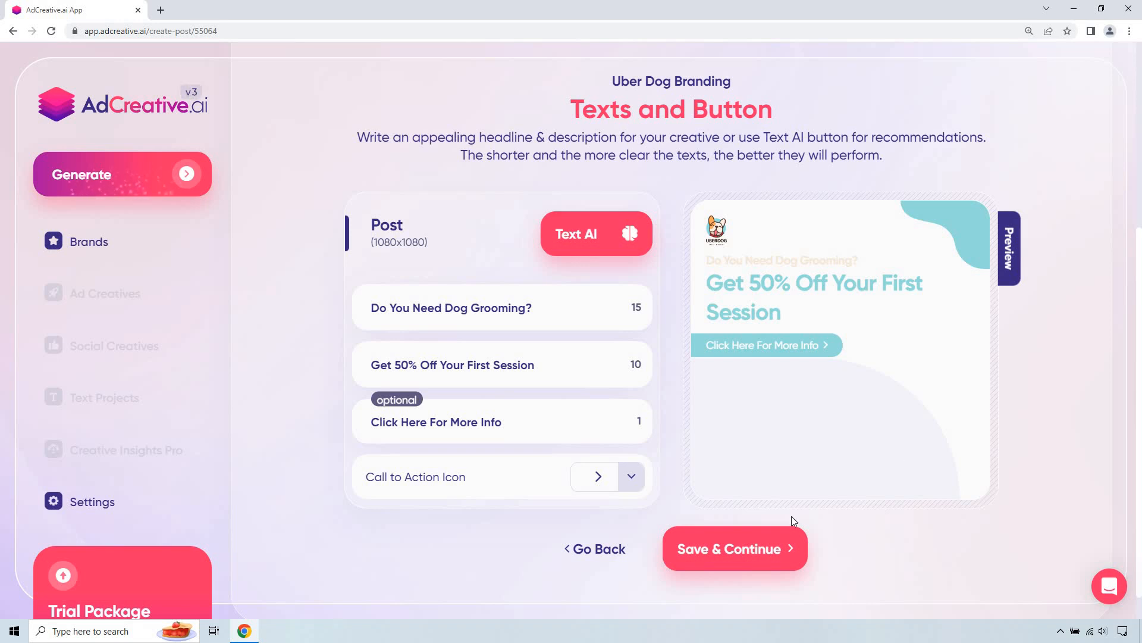
{"action": "left_click", "coordinate": [734, 548]}
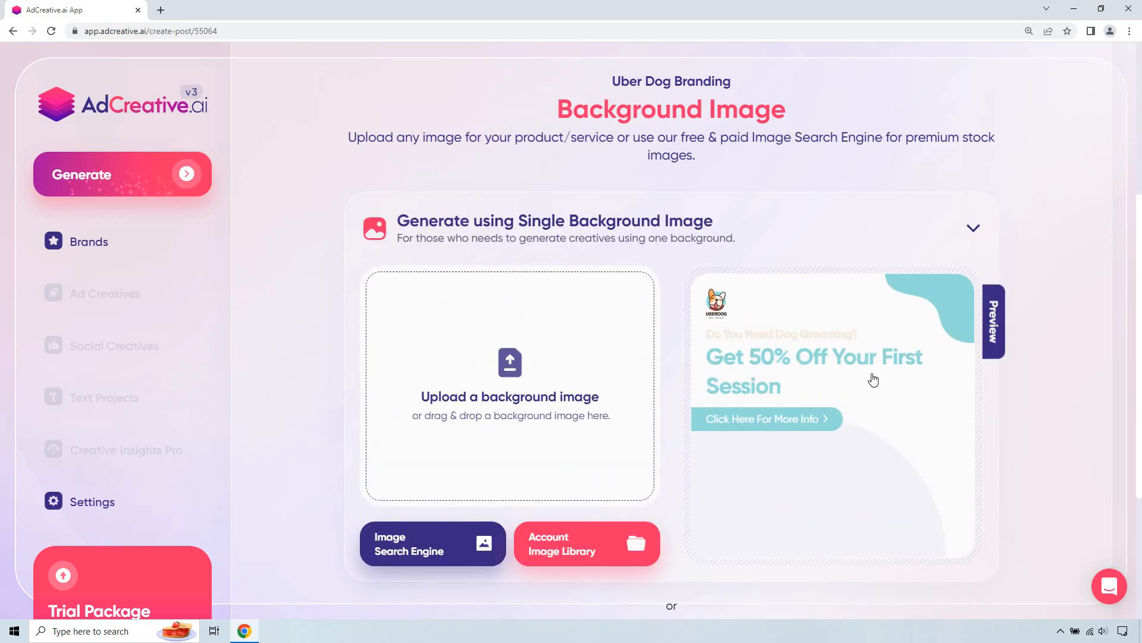
{"action": "mouse_move", "coordinate": [548, 345]}
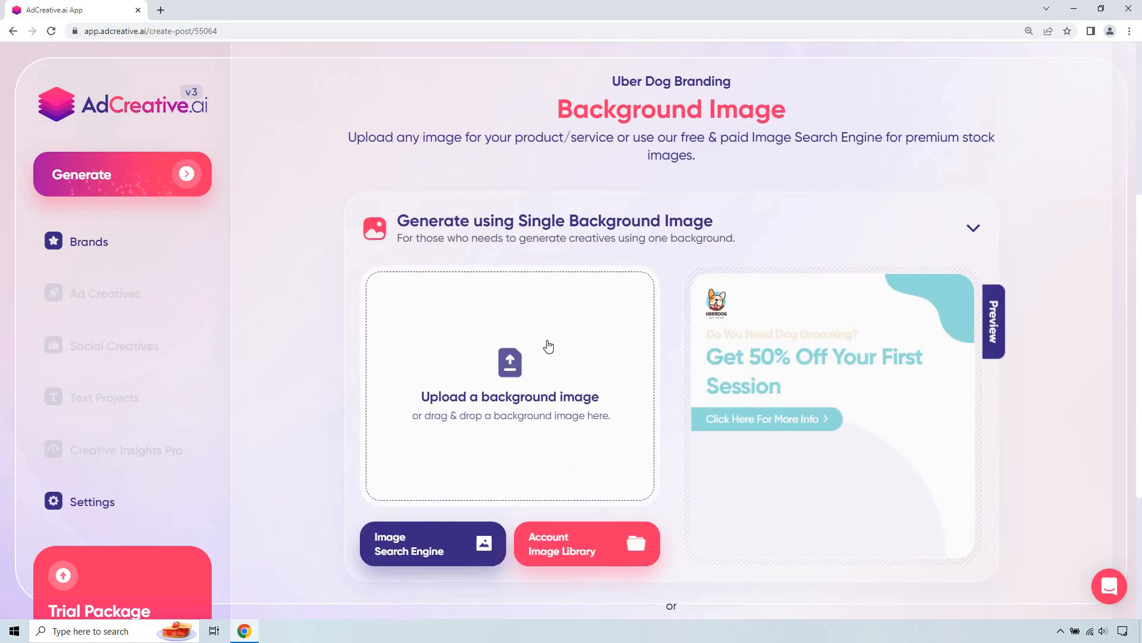
{"action": "mouse_move", "coordinate": [455, 477]}
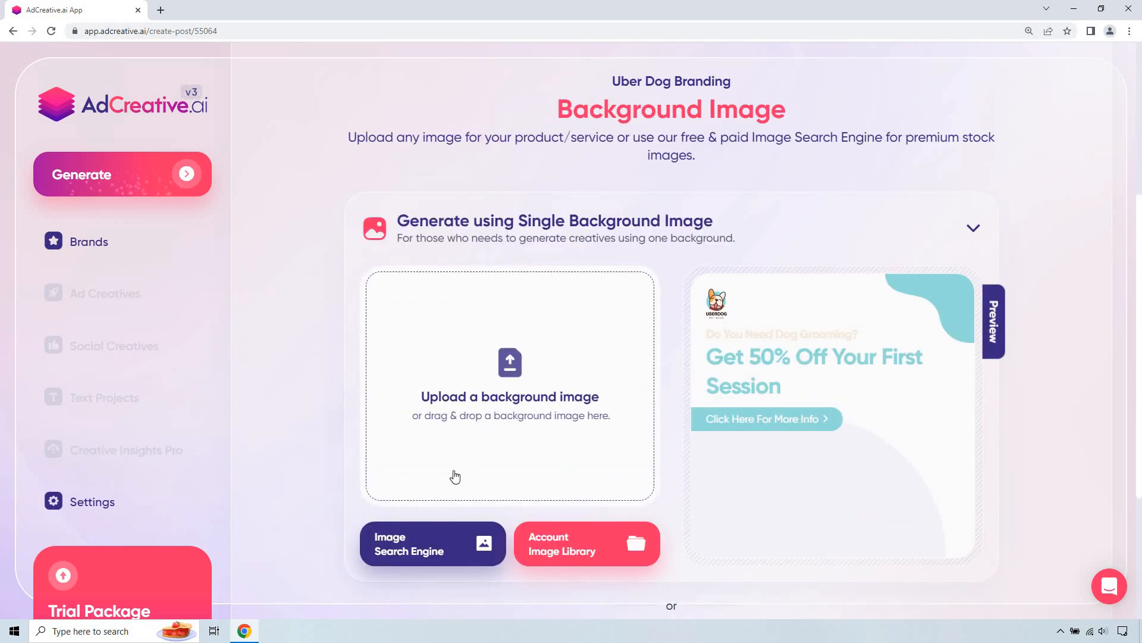
- Search stock images for 'dog cleaning' and scroll through the results
{"action": "left_click", "coordinate": [432, 542]}
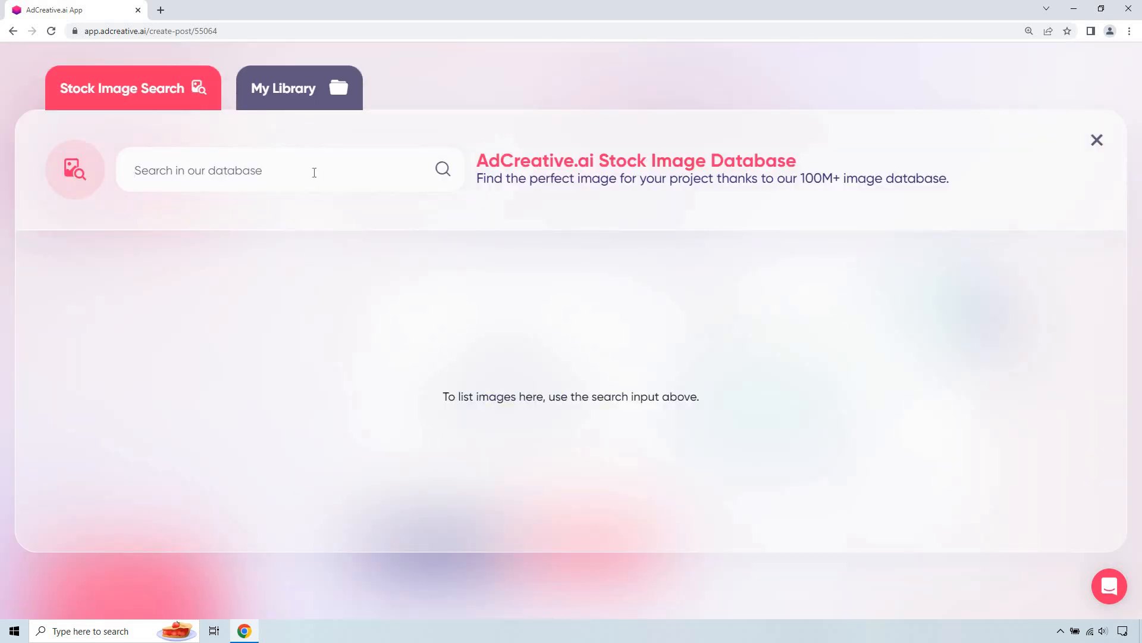
{"action": "type", "text": "dog cleaning"}
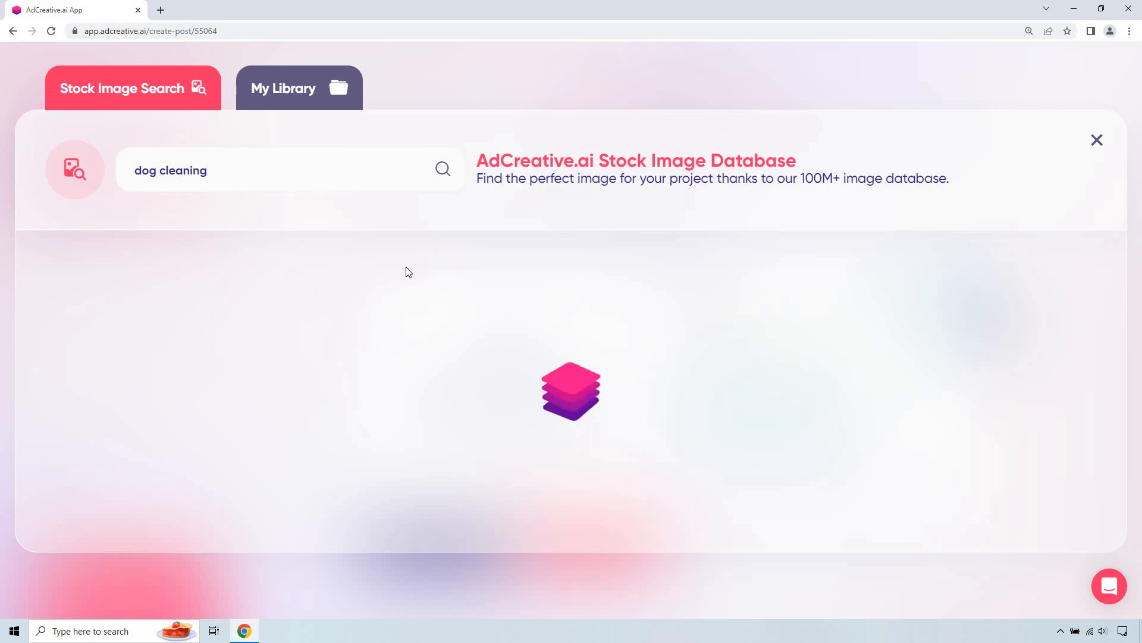
{"action": "left_click", "coordinate": [442, 170]}
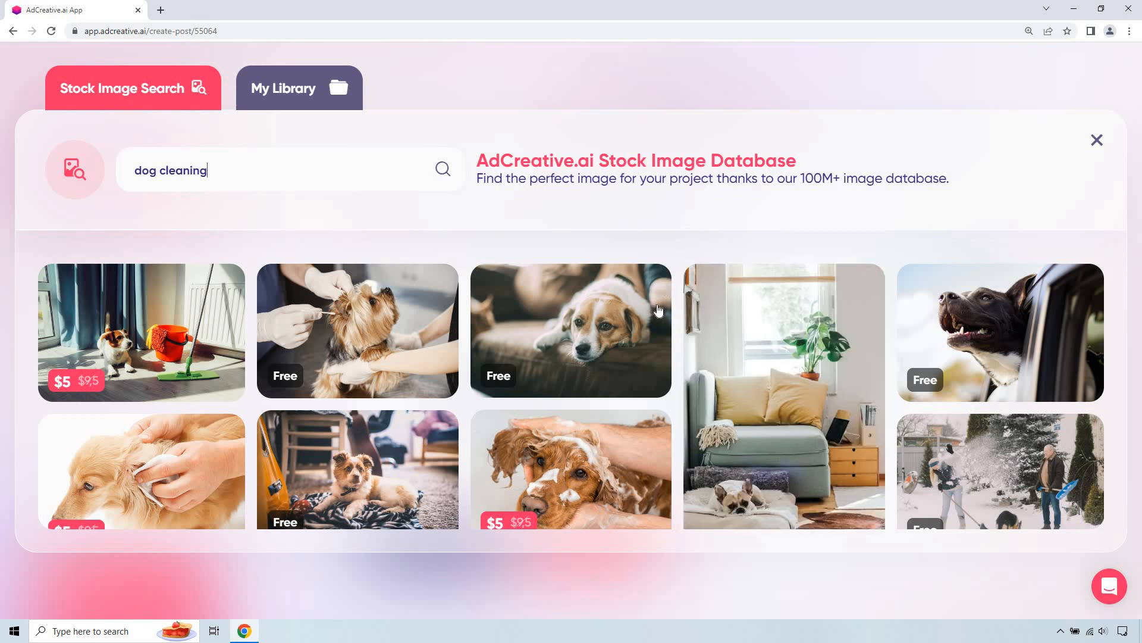
{"action": "scroll", "scroll_direction": "down", "scroll_amount": 3}
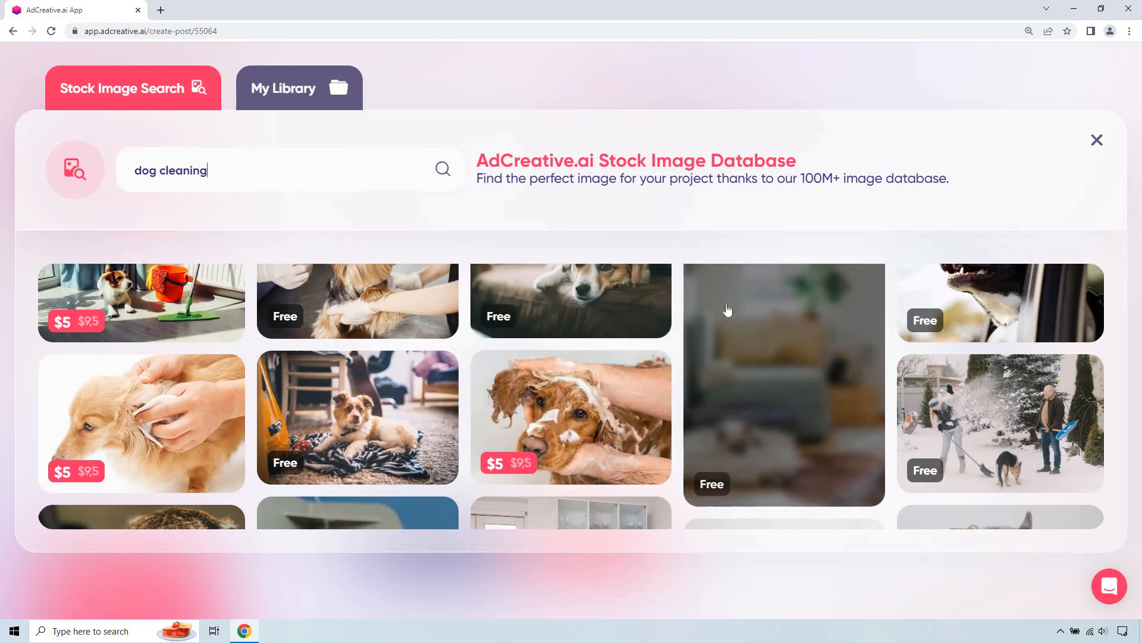
{"action": "scroll", "scroll_direction": "down", "scroll_amount": 3}
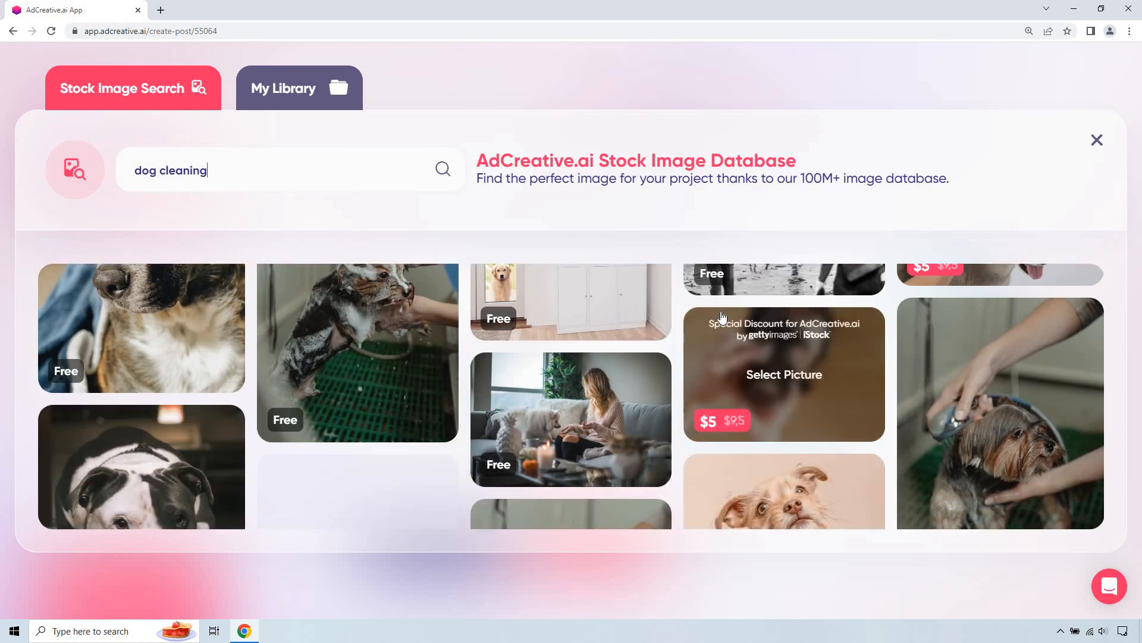
{"action": "scroll", "scroll_direction": "down", "scroll_amount": 3}
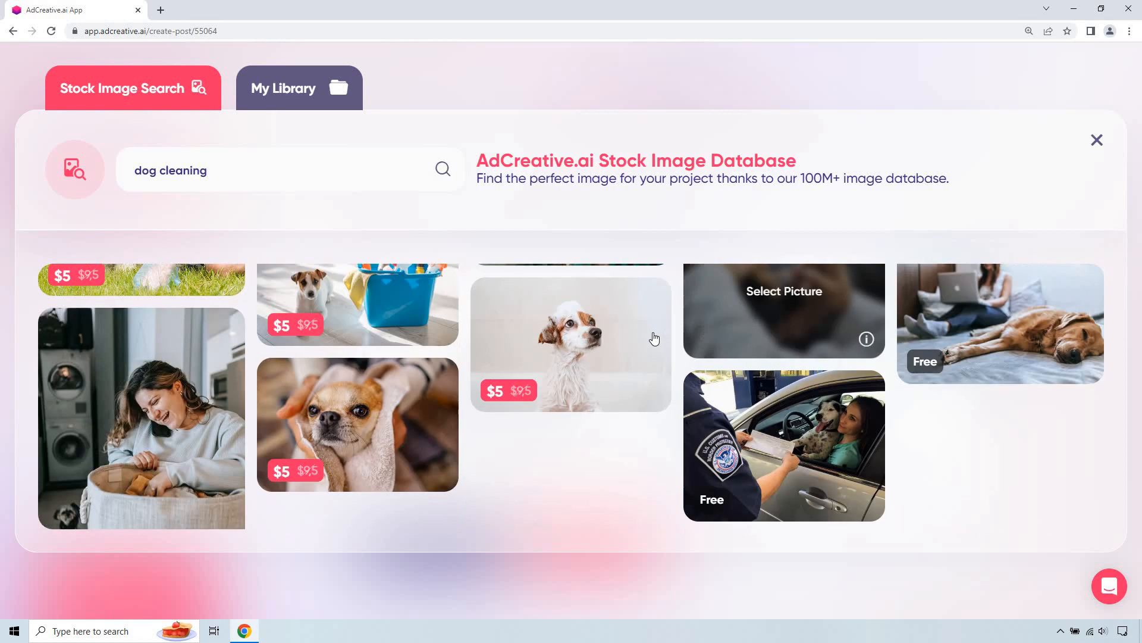
{"action": "scroll", "scroll_direction": "down", "scroll_amount": 3}
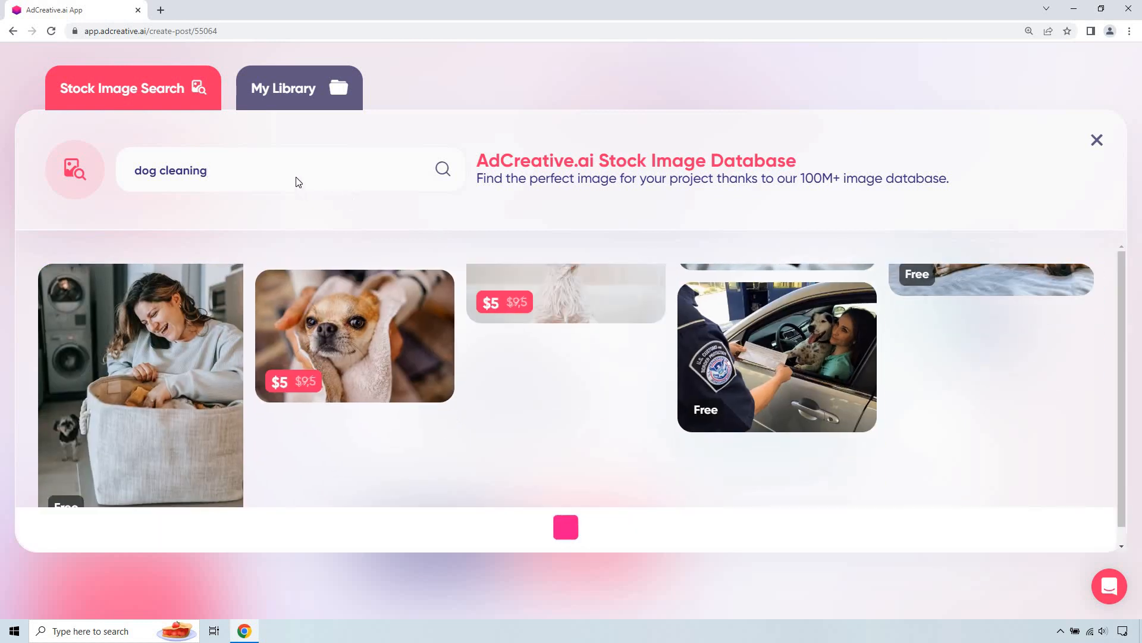
- Replace the search words with 'dog' and browse the new image results
{"action": "double_click", "coordinate": [184, 170]}
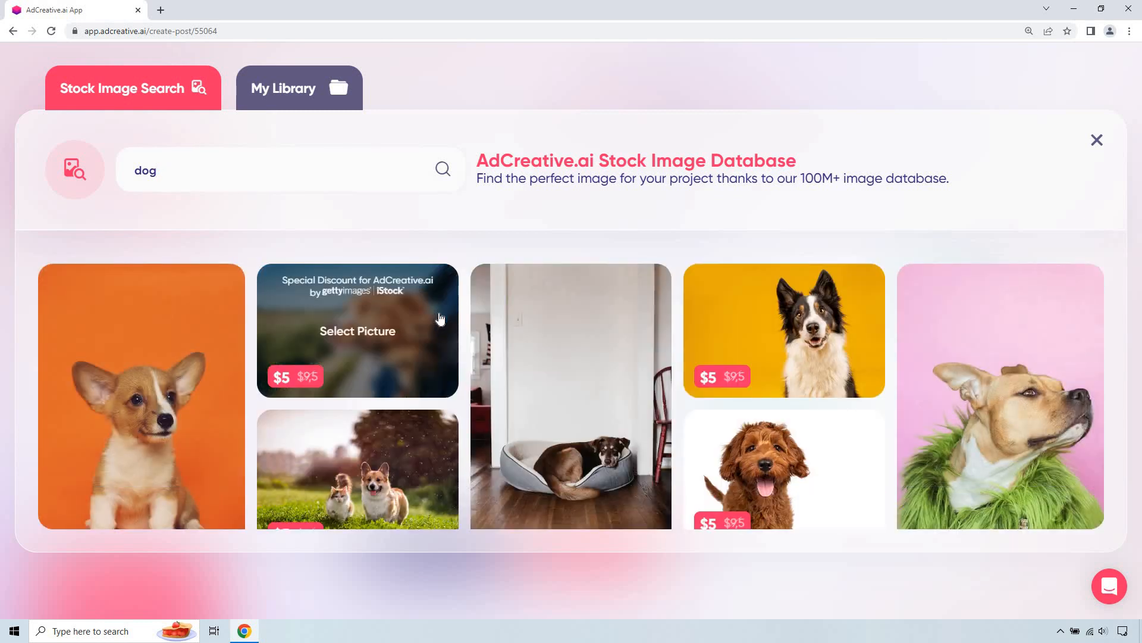
{"action": "scroll", "scroll_direction": "down", "scroll_amount": 3}
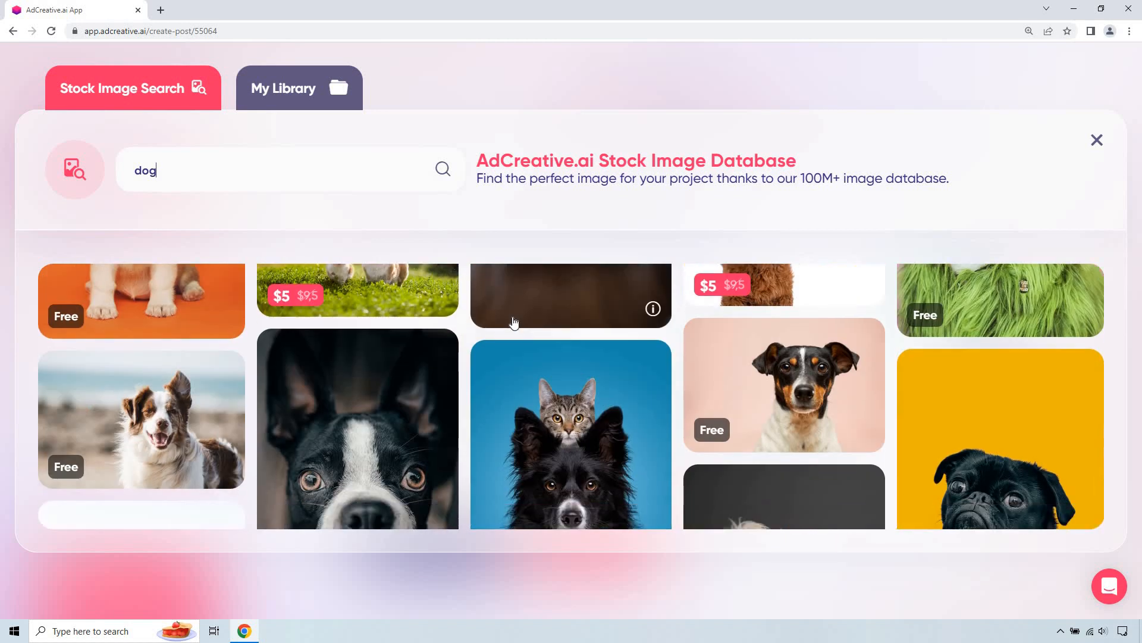
{"action": "scroll", "scroll_direction": "down", "scroll_amount": 3}
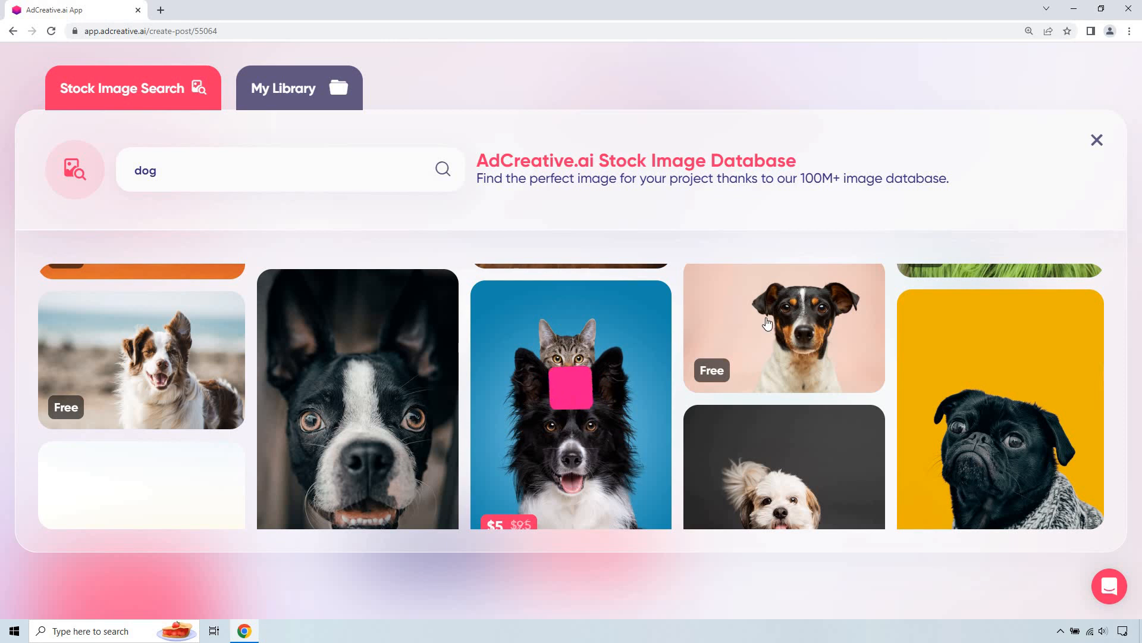
- Try the tricolour dog photo as background, then remove it from the slot
{"action": "left_click", "coordinate": [783, 328]}
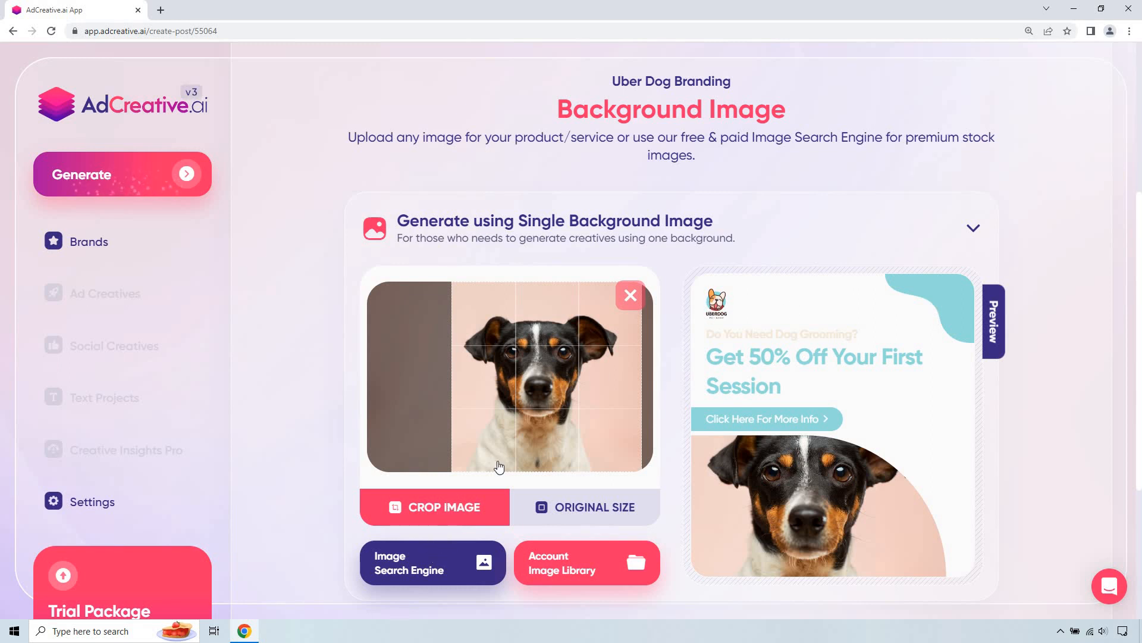
{"action": "left_click", "coordinate": [628, 295]}
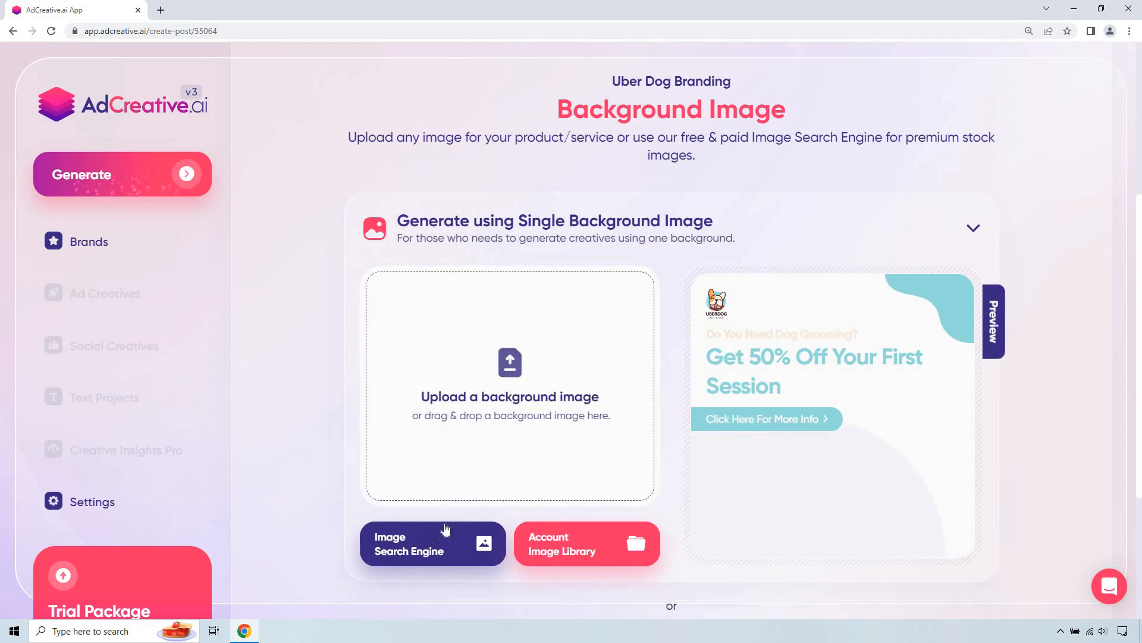
- Pick the white dog in pink heart sunglasses and position the crop frame over it
{"action": "left_click", "coordinate": [408, 543]}
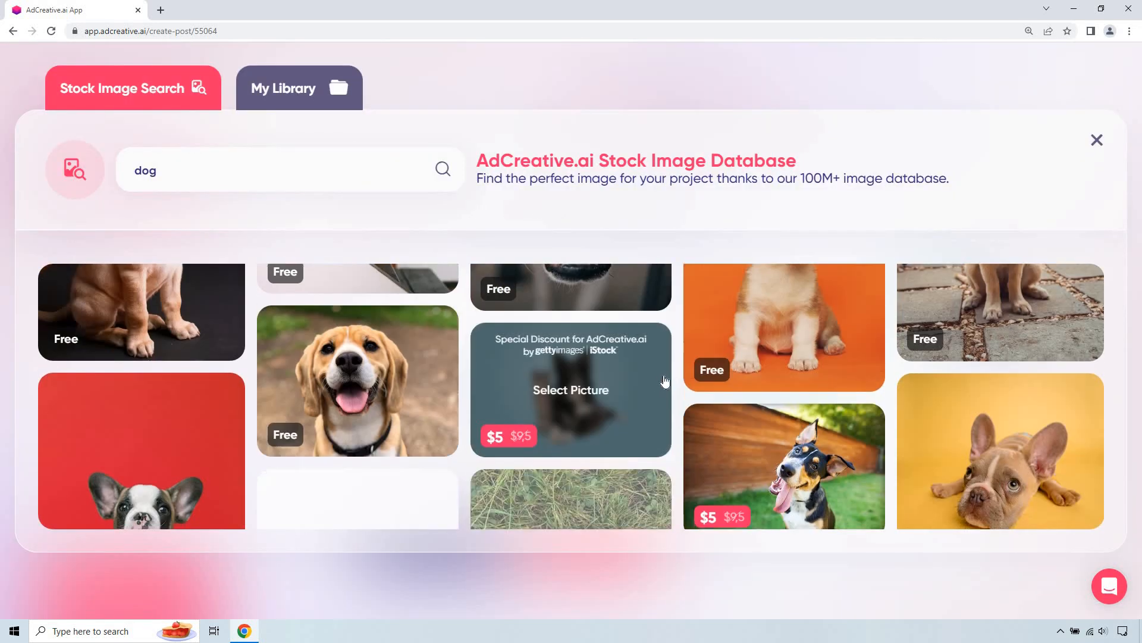
{"action": "scroll", "scroll_direction": "down", "scroll_amount": 3}
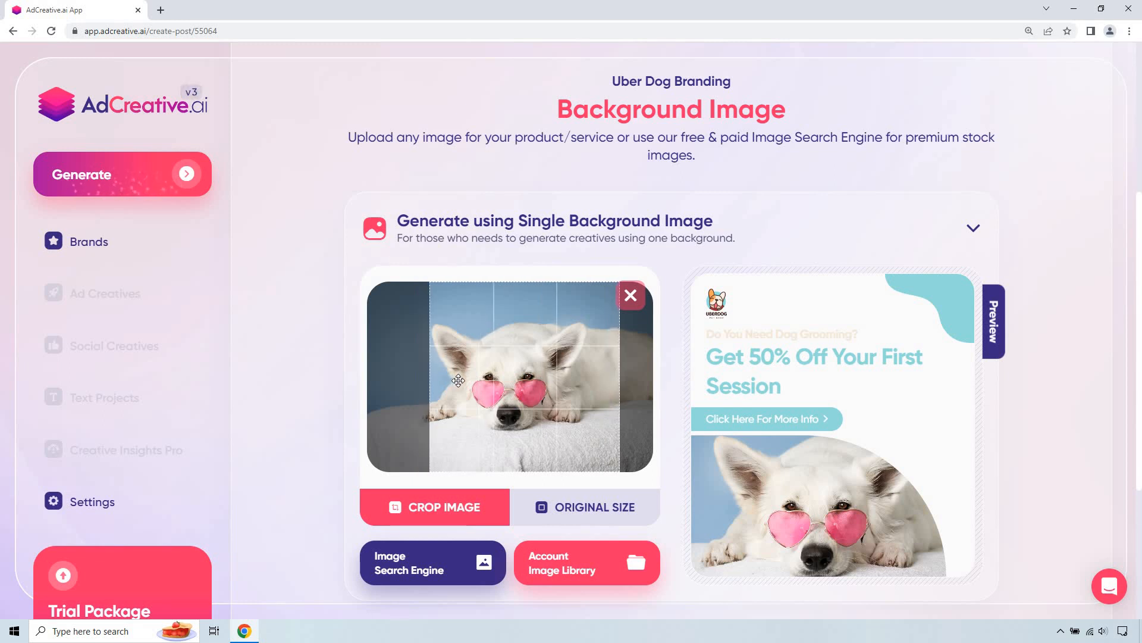
{"action": "left_click_drag", "start_coordinate": [458, 380], "coordinate": [509, 377]}
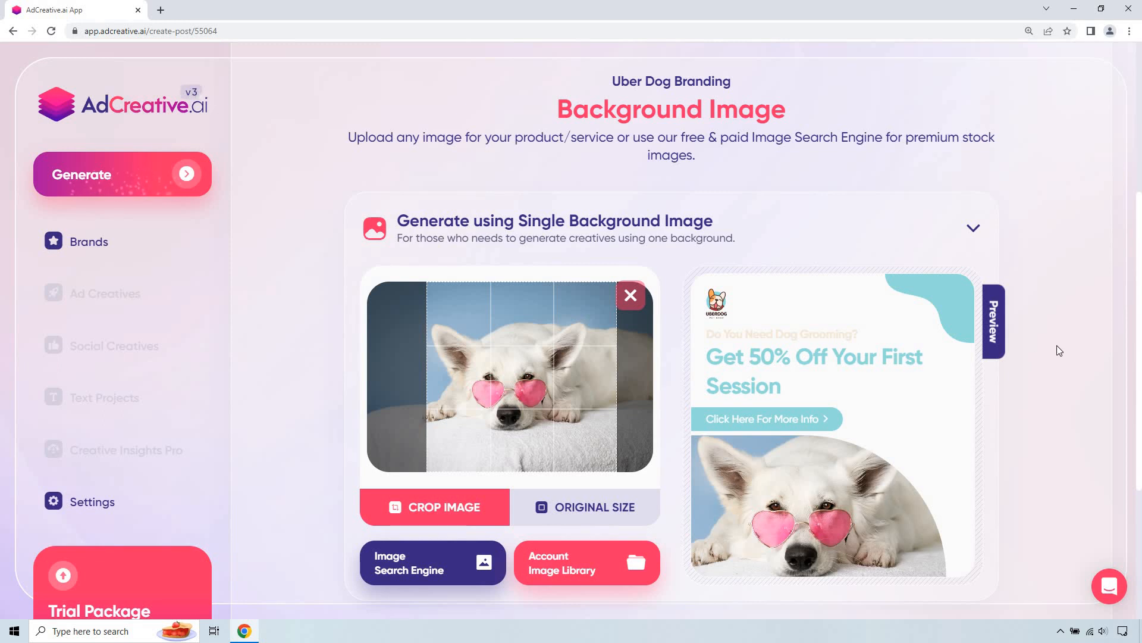
{"action": "scroll", "scroll_direction": "down", "scroll_amount": 3}
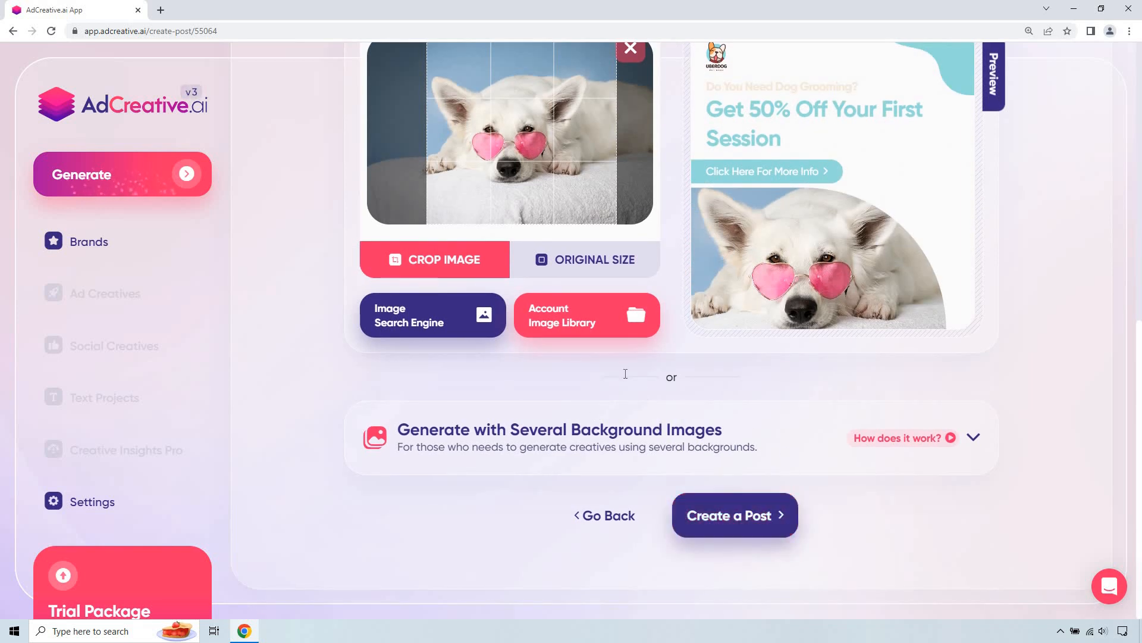
- Create the post, name the project 'Dogs' and start generating creatives
{"action": "left_click", "coordinate": [733, 514]}
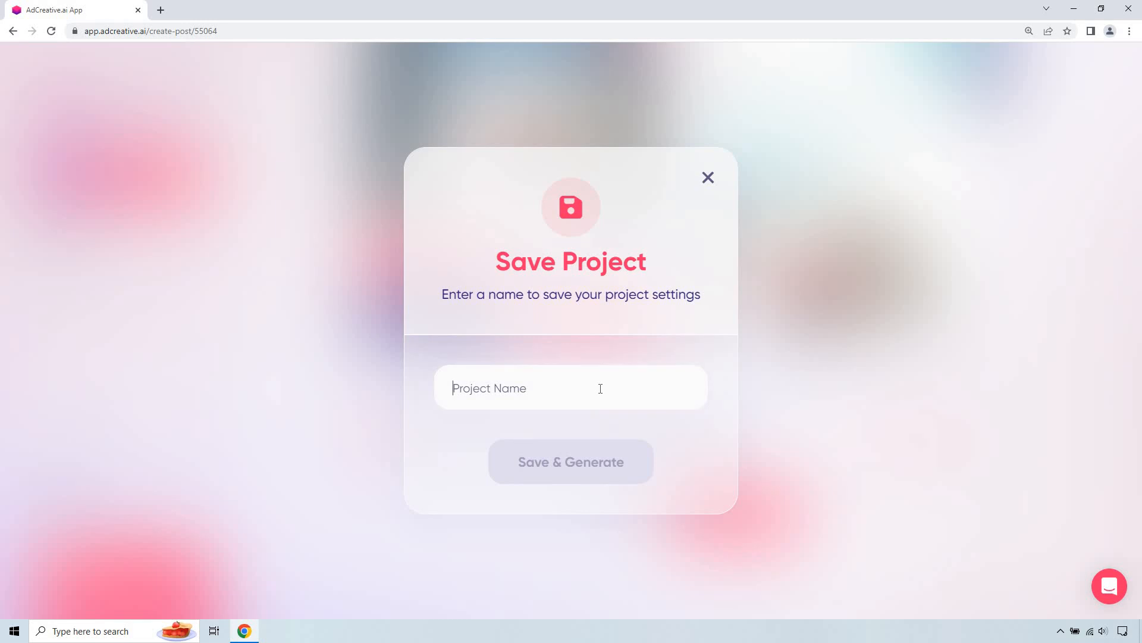
{"action": "type", "text": "Dogs"}
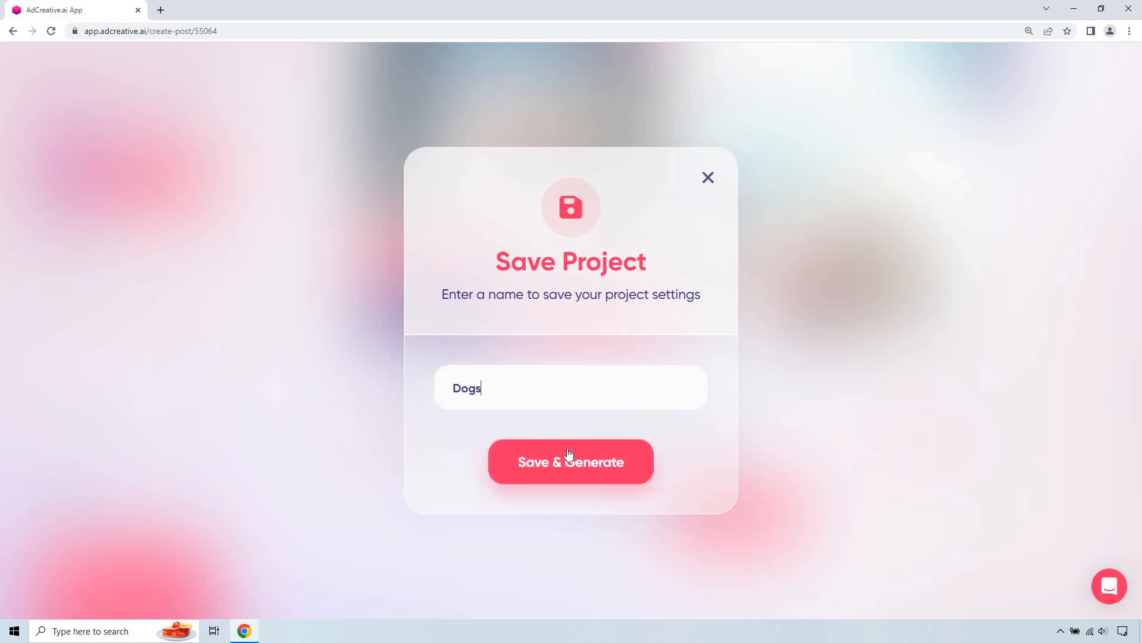
{"action": "left_click", "coordinate": [571, 461]}
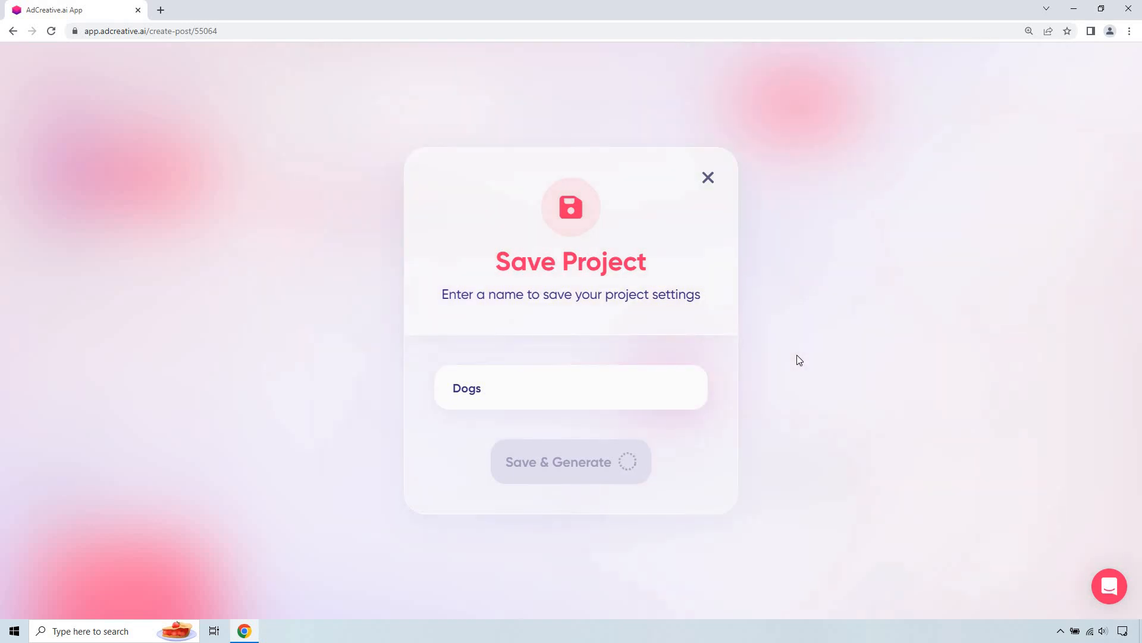
{"action": "left_click", "coordinate": [570, 461]}
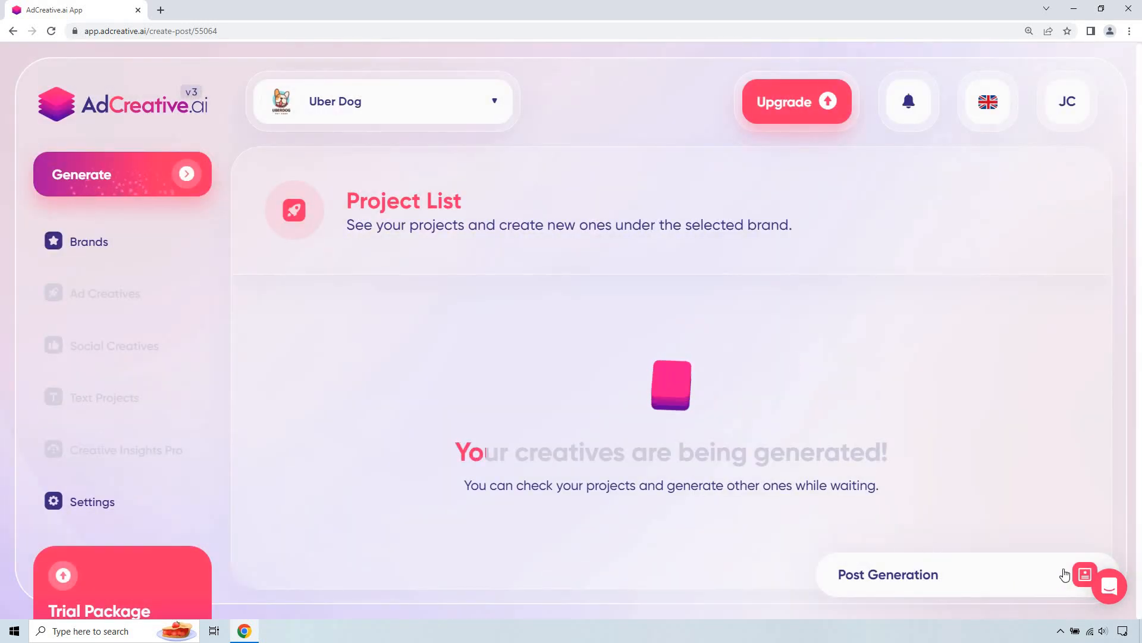
- Open the Dogs generated posts and scroll through the 100/100-scored grooming ads
{"action": "left_click", "coordinate": [1085, 574]}
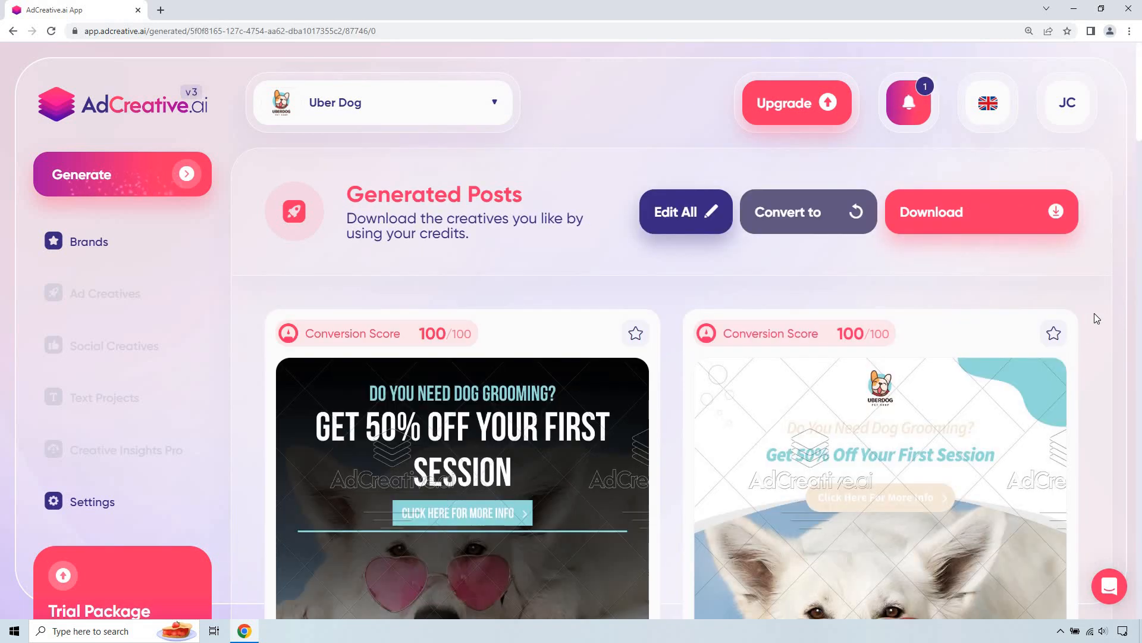
{"action": "scroll", "scroll_direction": "down", "scroll_amount": 3}
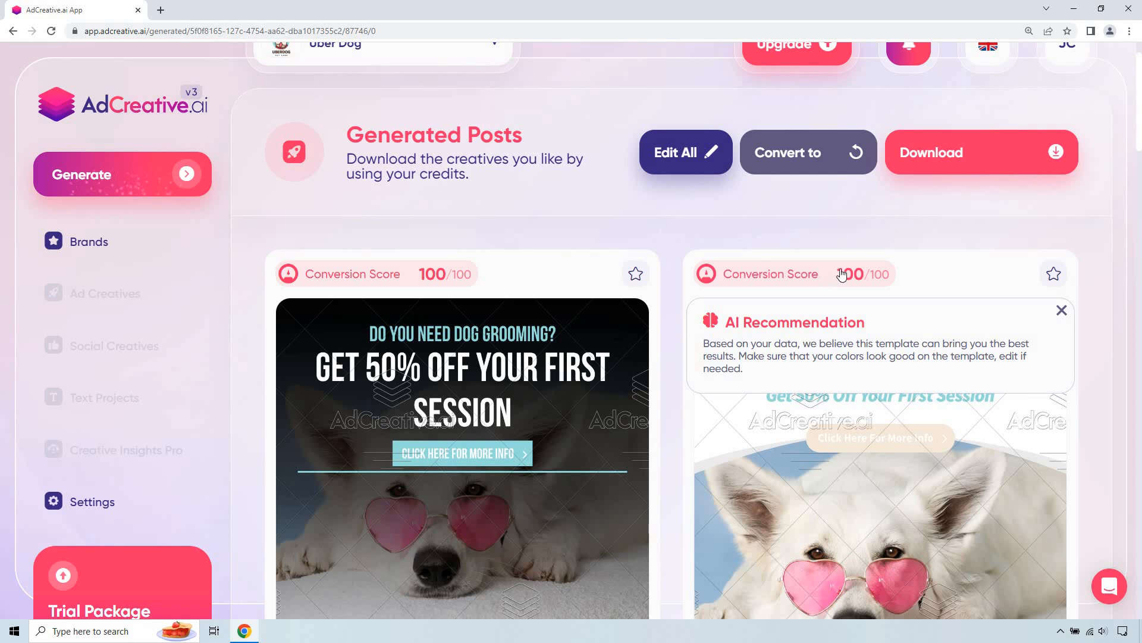
{"action": "mouse_move", "coordinate": [1094, 290]}
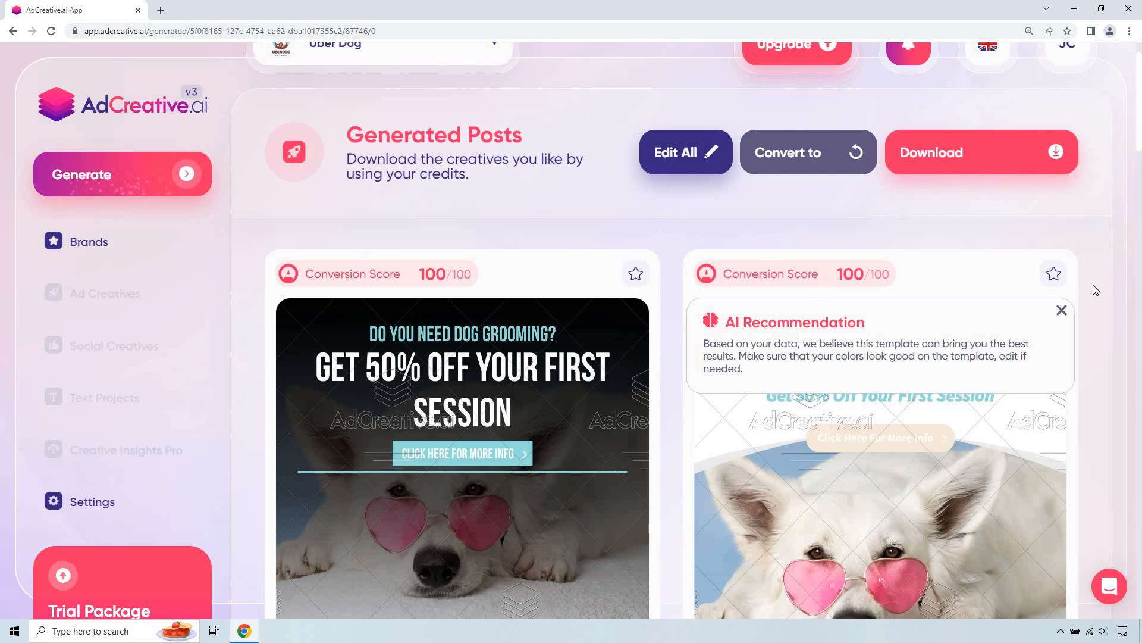
{"action": "scroll", "scroll_direction": "down", "scroll_amount": 3}
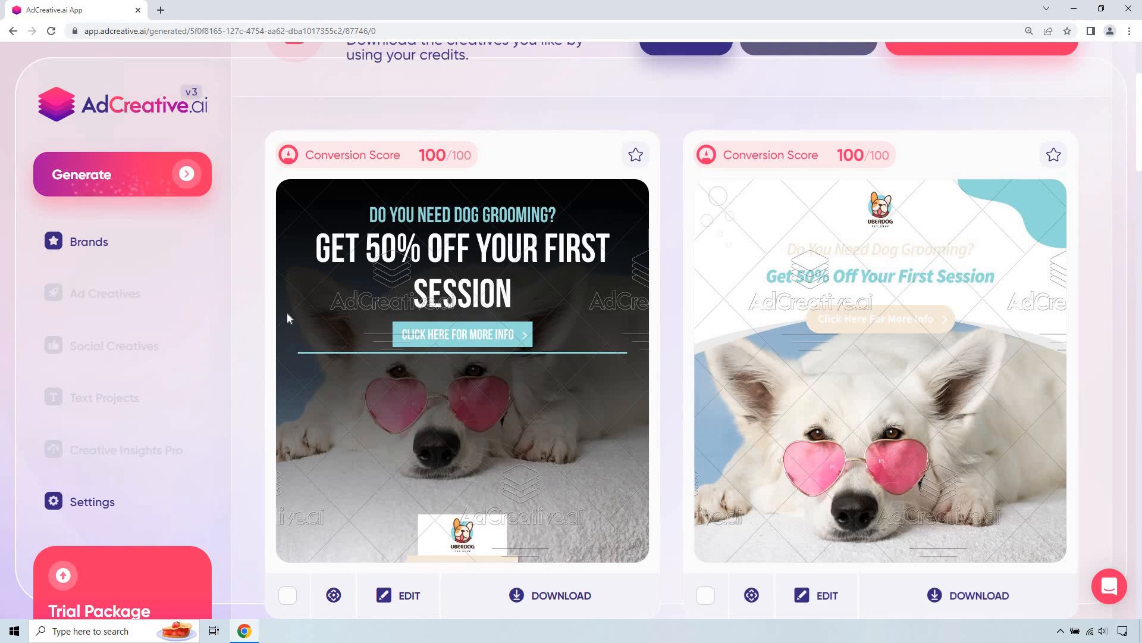
{"action": "mouse_move", "coordinate": [500, 268]}
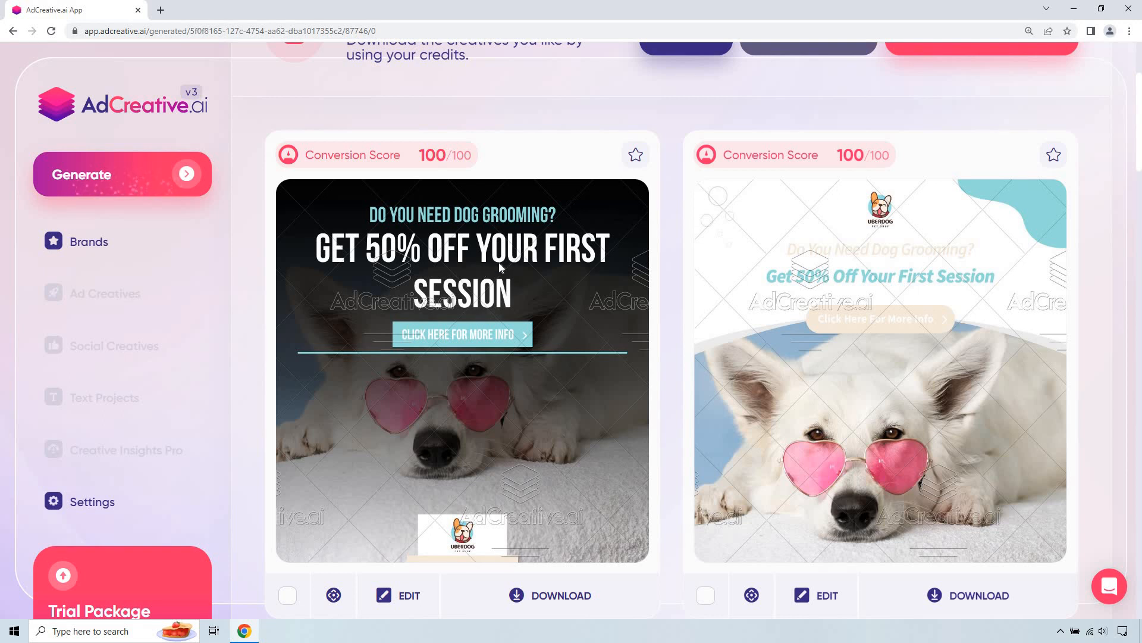
{"action": "mouse_move", "coordinate": [554, 293]}
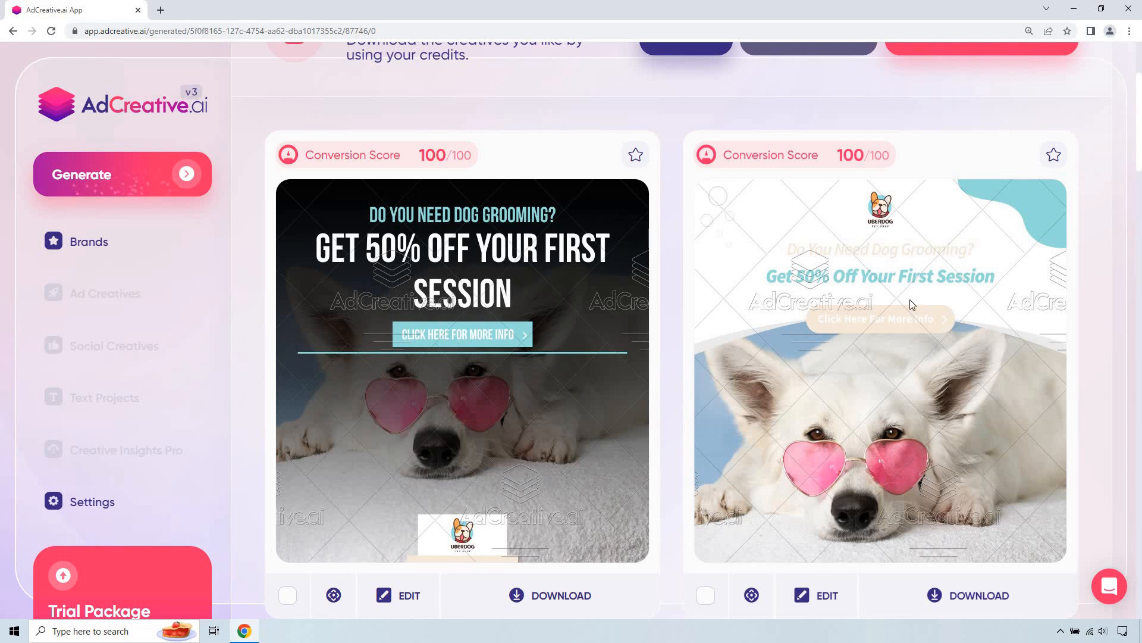
{"action": "scroll", "scroll_direction": "down", "scroll_amount": 3}
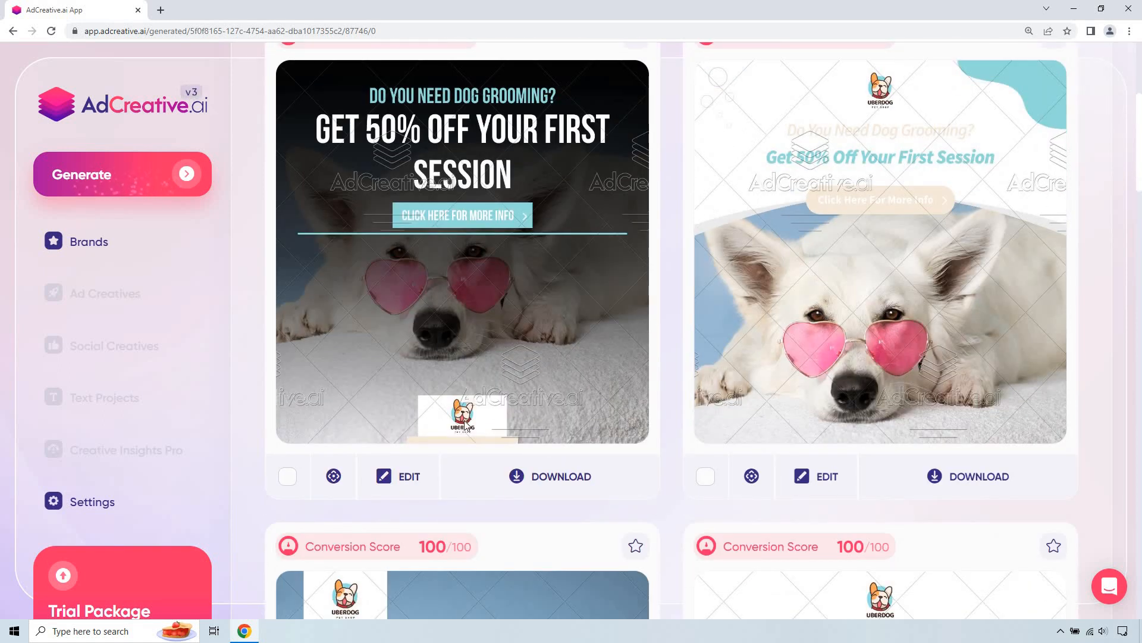
{"action": "mouse_move", "coordinate": [565, 368]}
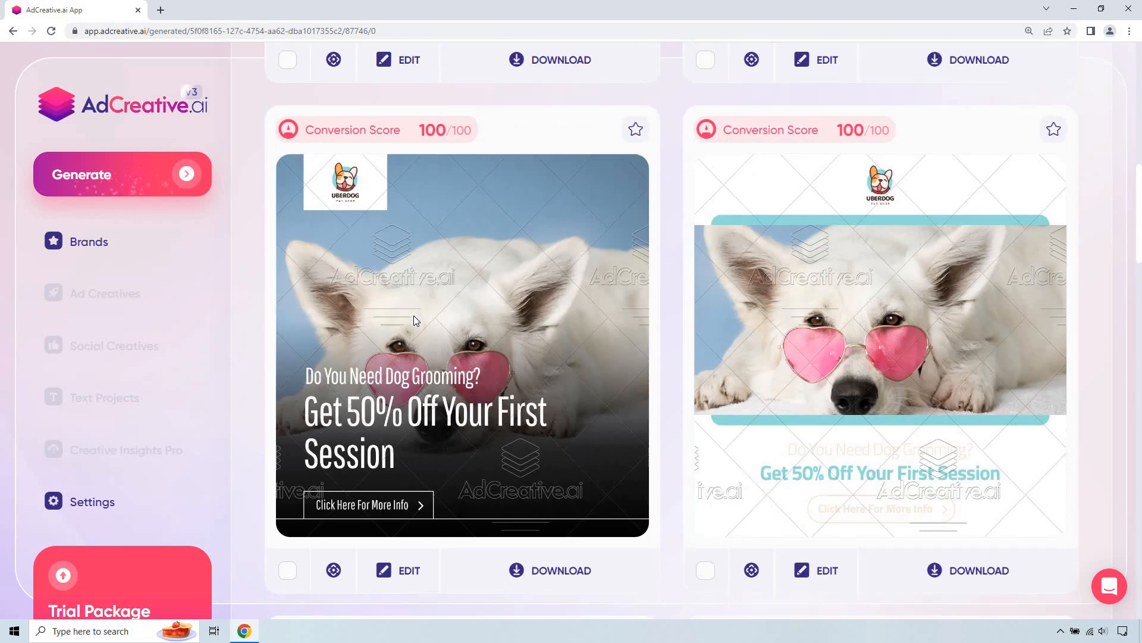
{"action": "mouse_move", "coordinate": [847, 237]}
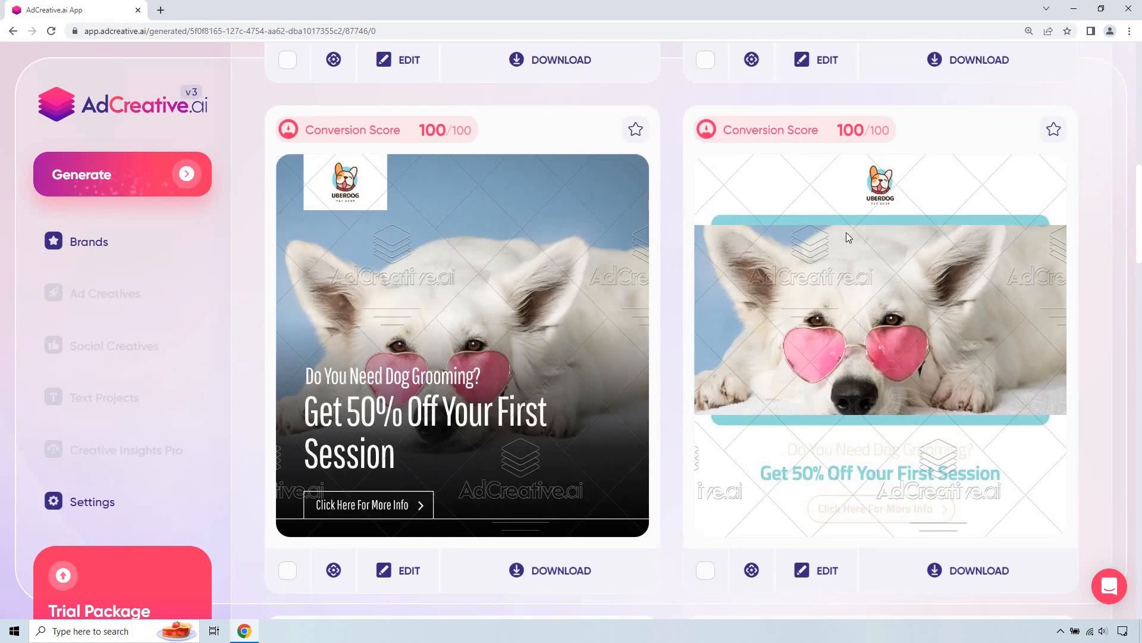
{"action": "mouse_move", "coordinate": [894, 497]}
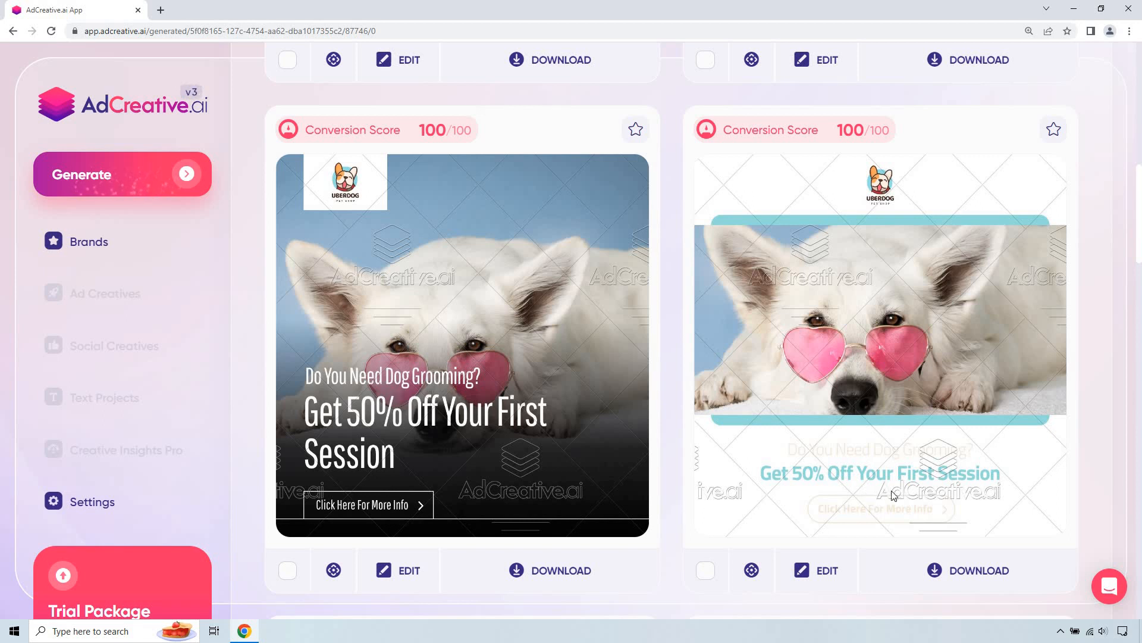
{"action": "scroll", "scroll_direction": "down", "scroll_amount": 3}
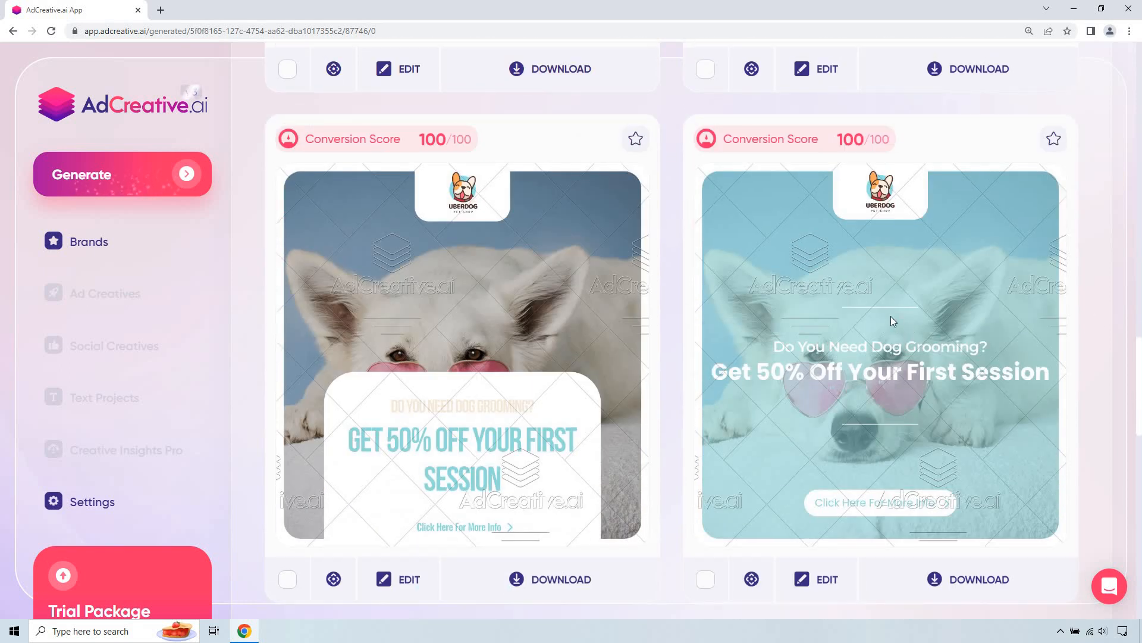
{"action": "scroll", "scroll_direction": "down", "scroll_amount": 3}
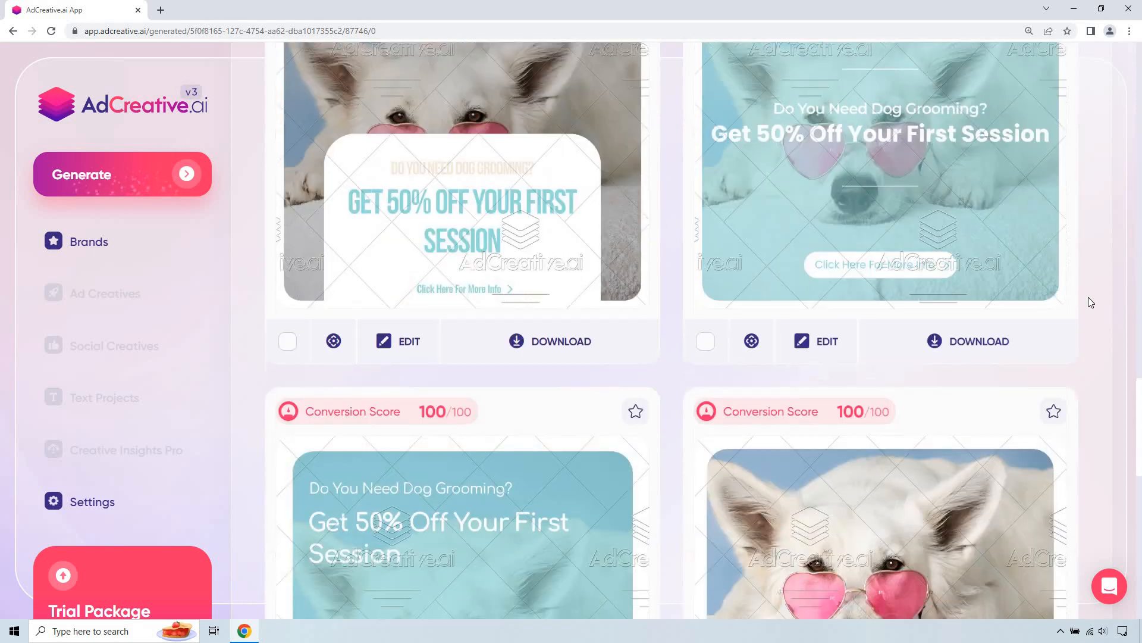
{"action": "scroll", "scroll_direction": "down", "scroll_amount": 3}
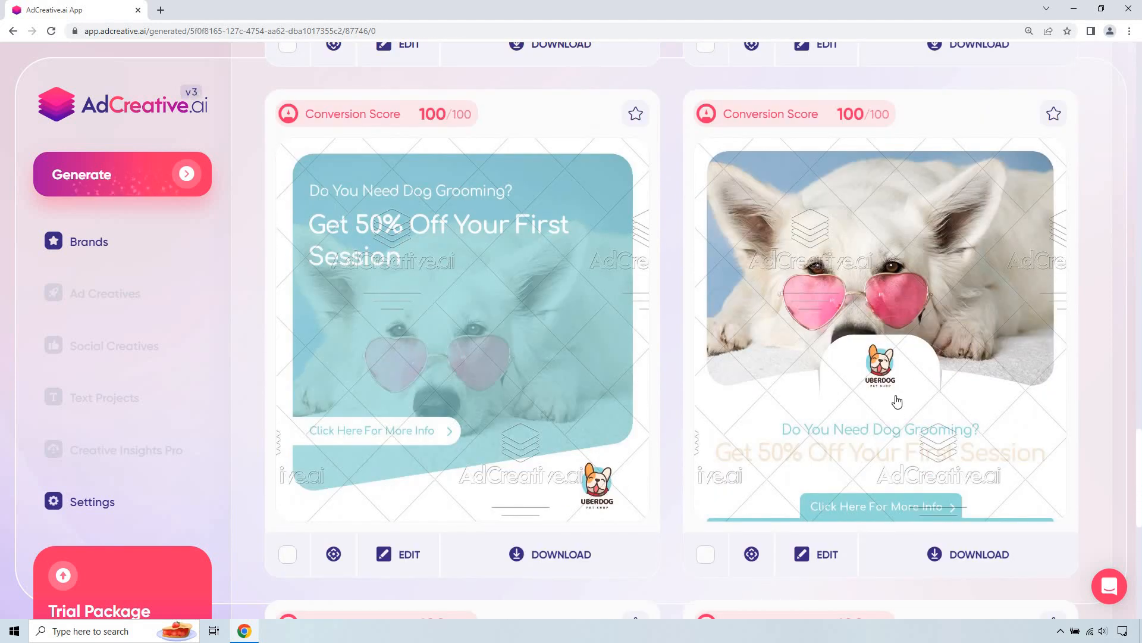
{"action": "scroll", "scroll_direction": "down", "scroll_amount": 3}
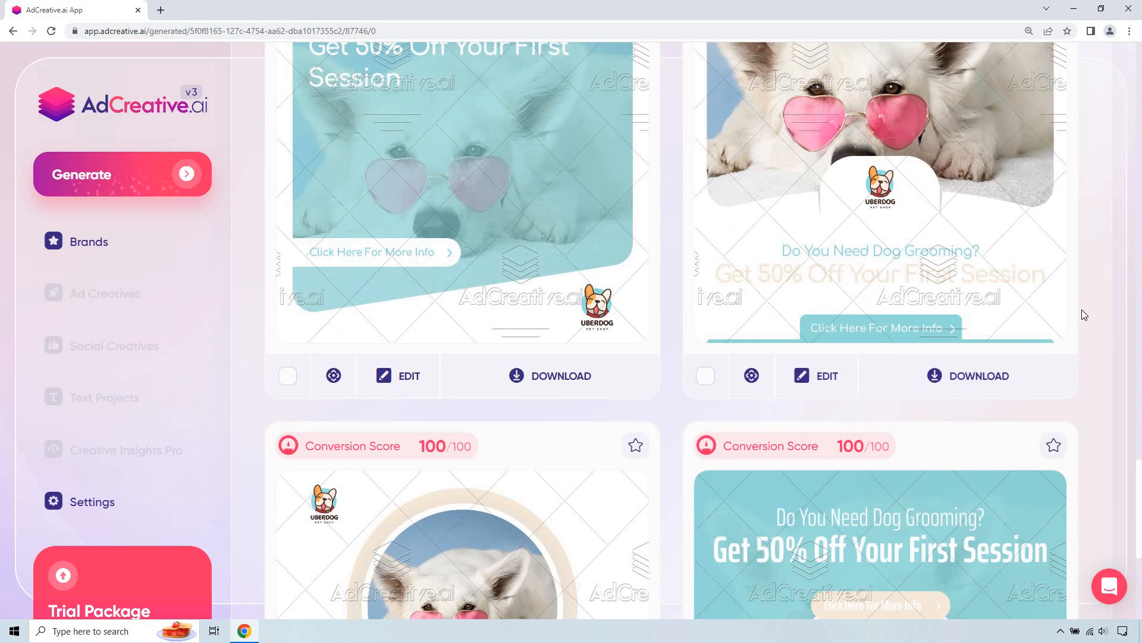
{"action": "scroll", "scroll_direction": "down", "scroll_amount": 3}
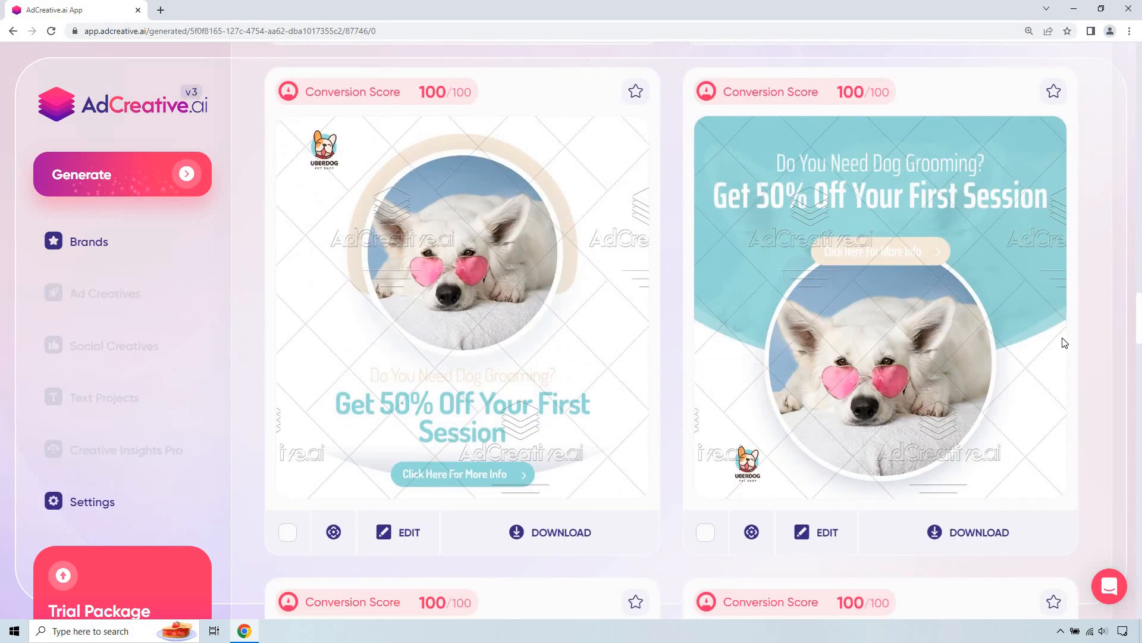
{"action": "mouse_move", "coordinate": [840, 314]}
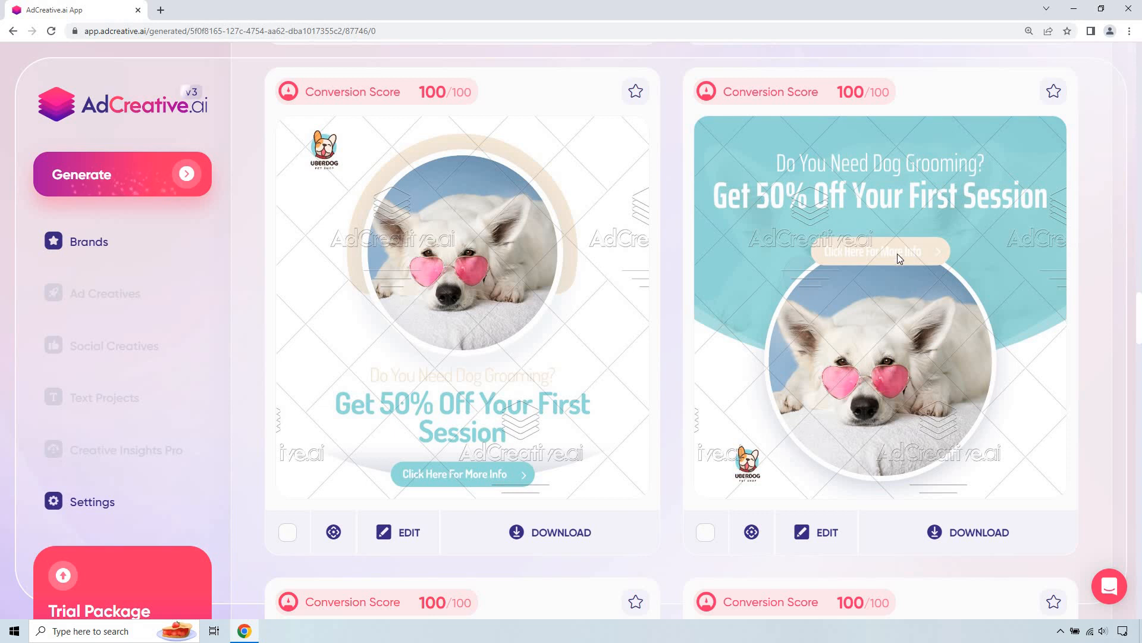
{"action": "mouse_move", "coordinate": [1098, 269]}
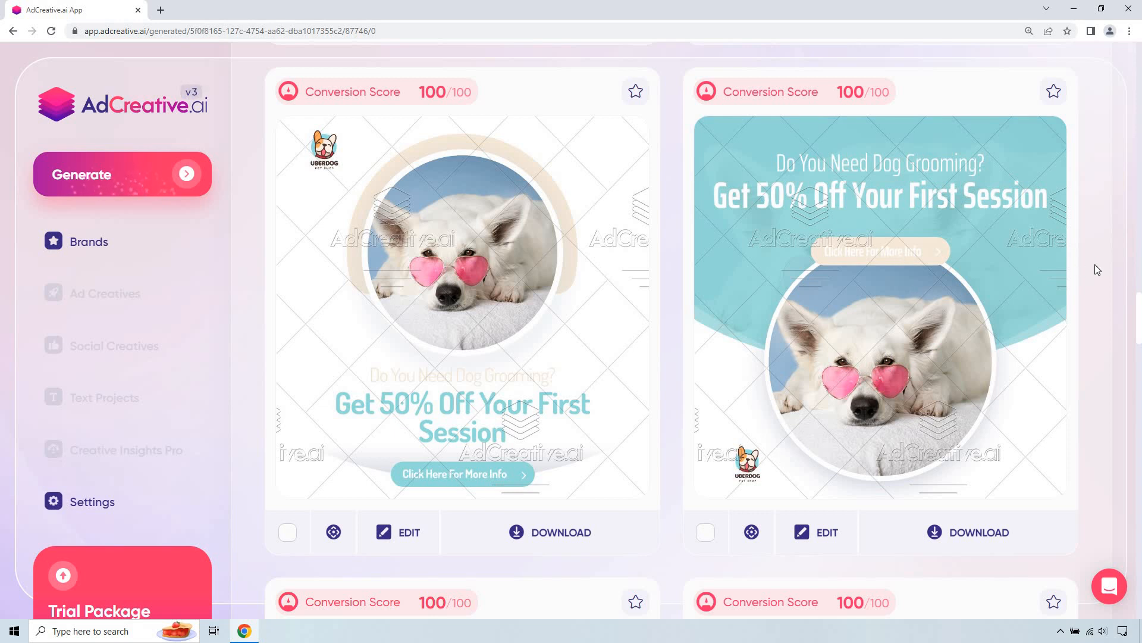
{"action": "scroll", "scroll_direction": "down", "scroll_amount": 3}
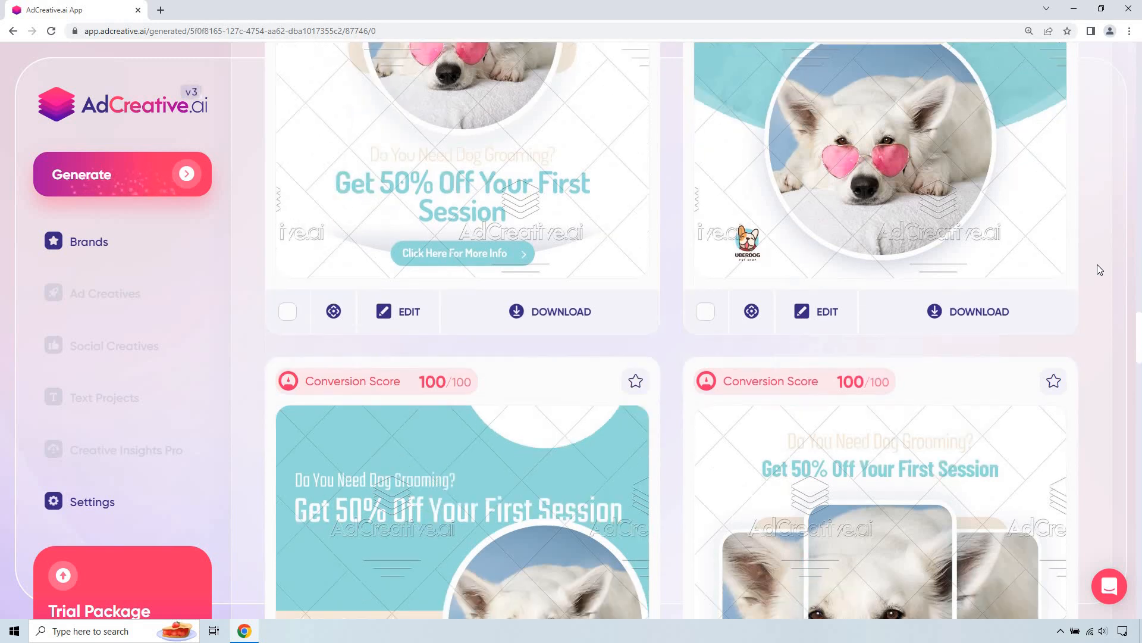
{"action": "scroll", "scroll_direction": "down", "scroll_amount": 3}
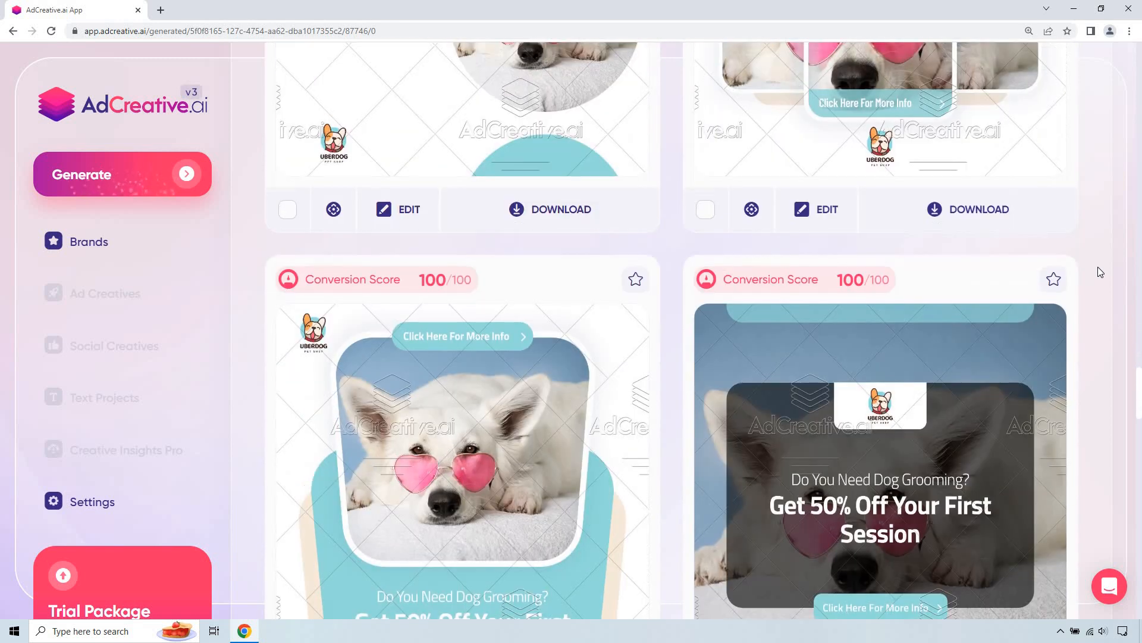
{"action": "scroll", "scroll_direction": "down", "scroll_amount": 3}
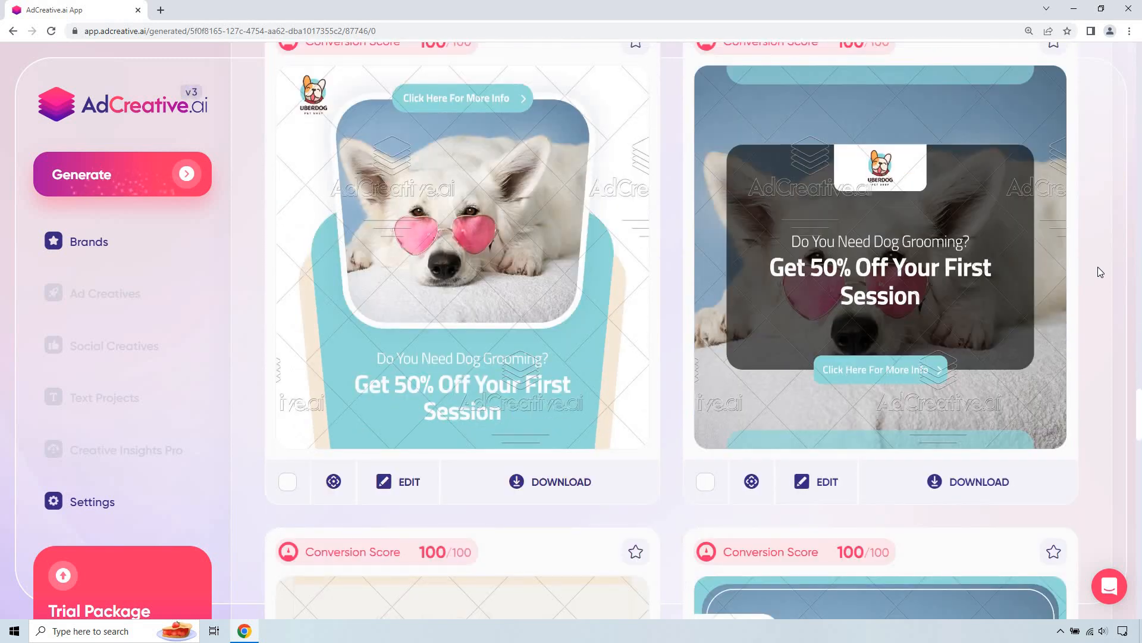
{"action": "scroll", "scroll_direction": "down", "scroll_amount": 3}
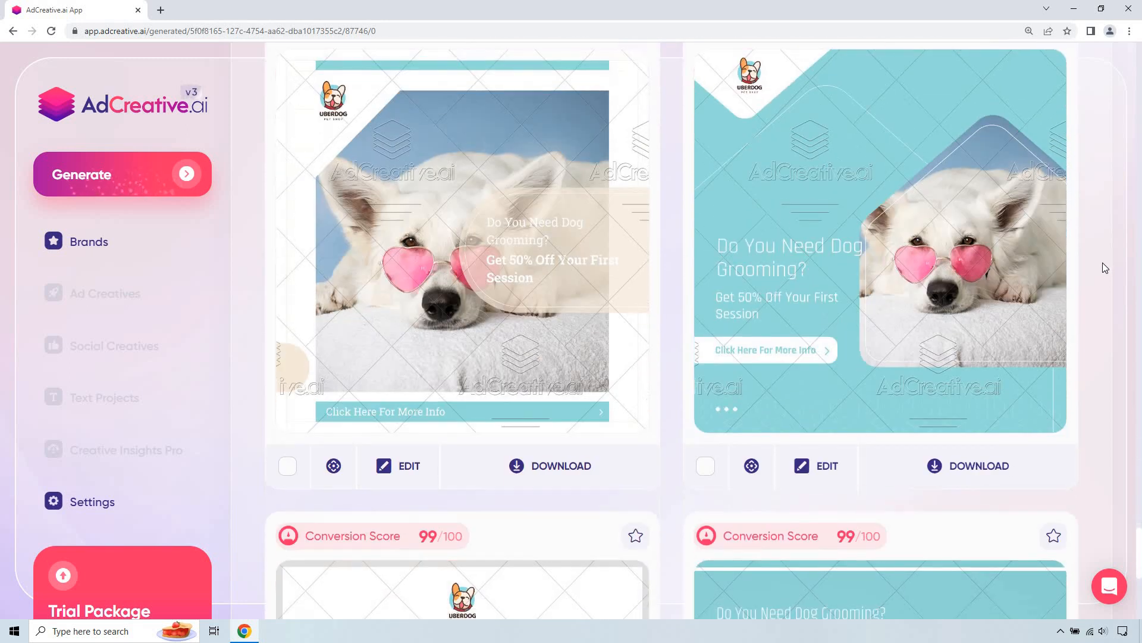
{"action": "scroll", "scroll_direction": "down", "scroll_amount": 3}
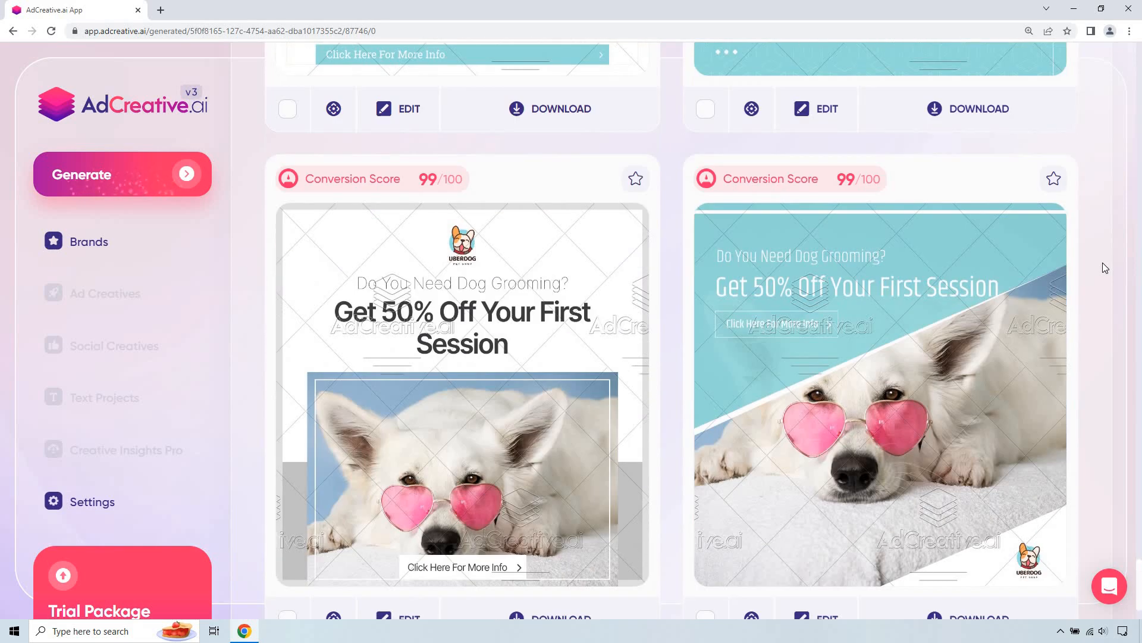
{"action": "scroll", "scroll_direction": "down", "scroll_amount": 3}
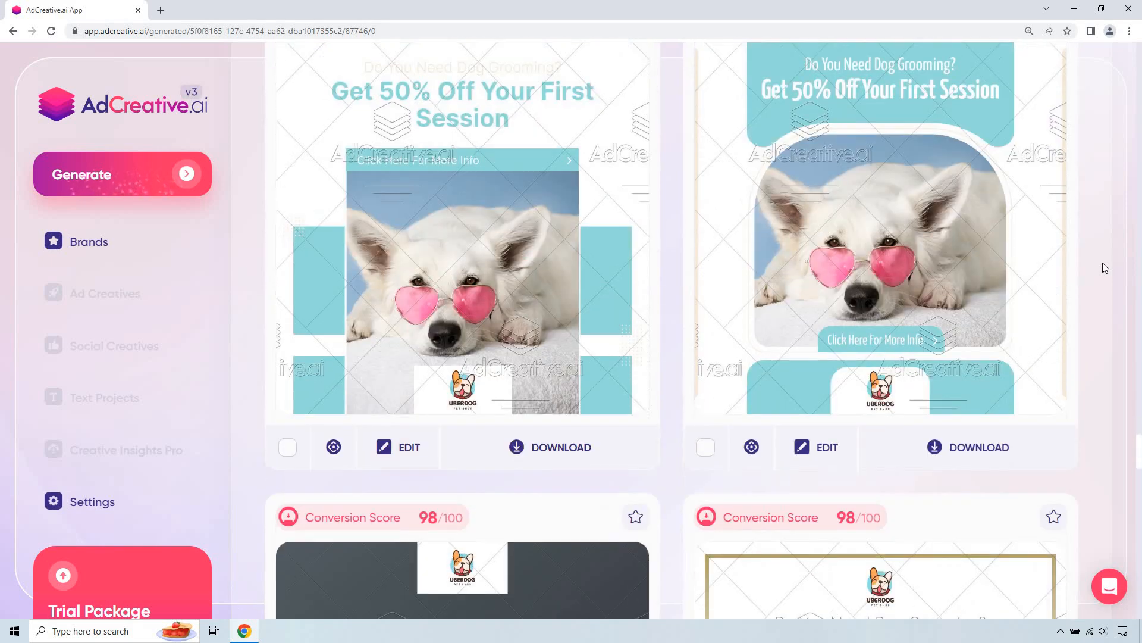
{"action": "scroll", "scroll_direction": "down", "scroll_amount": 3}
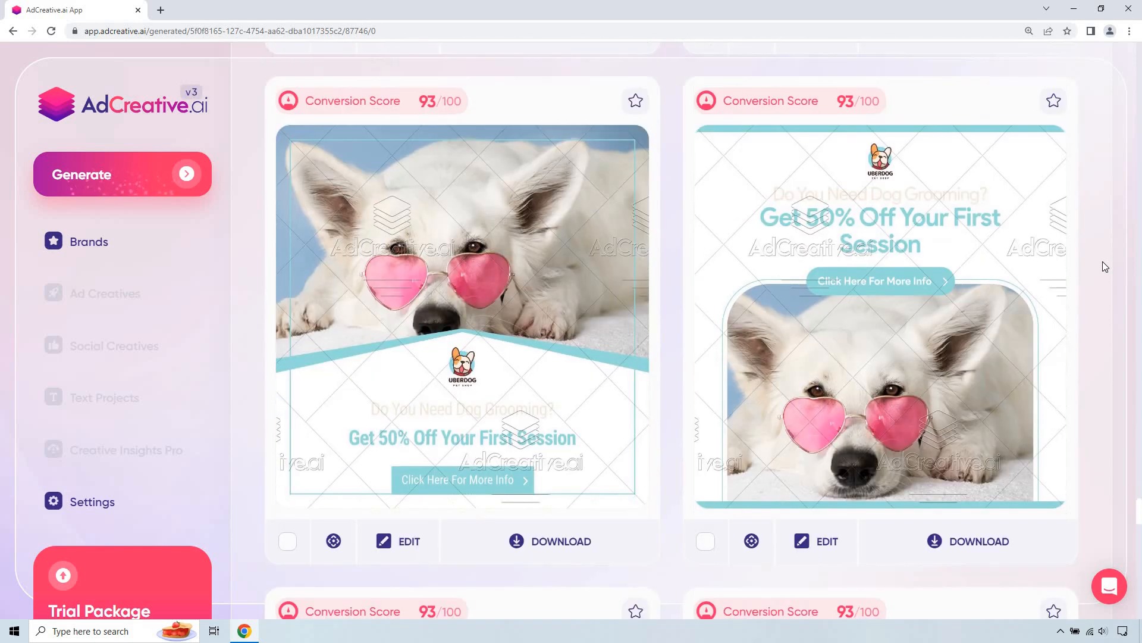
{"action": "scroll", "scroll_direction": "down", "scroll_amount": 3}
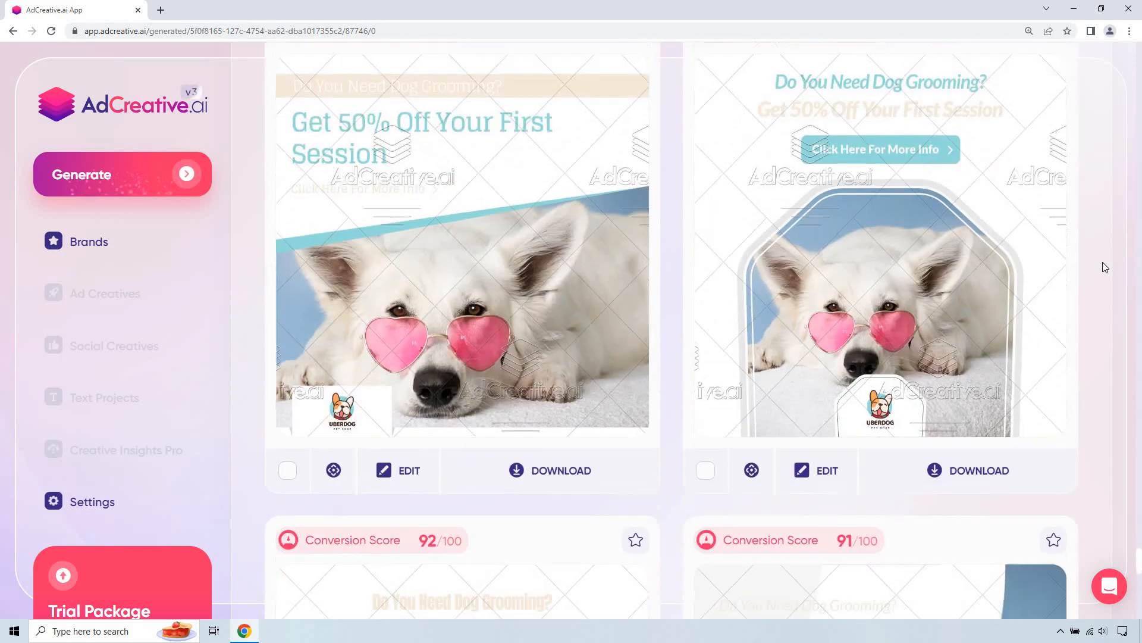
{"action": "scroll", "scroll_direction": "down", "scroll_amount": 3}
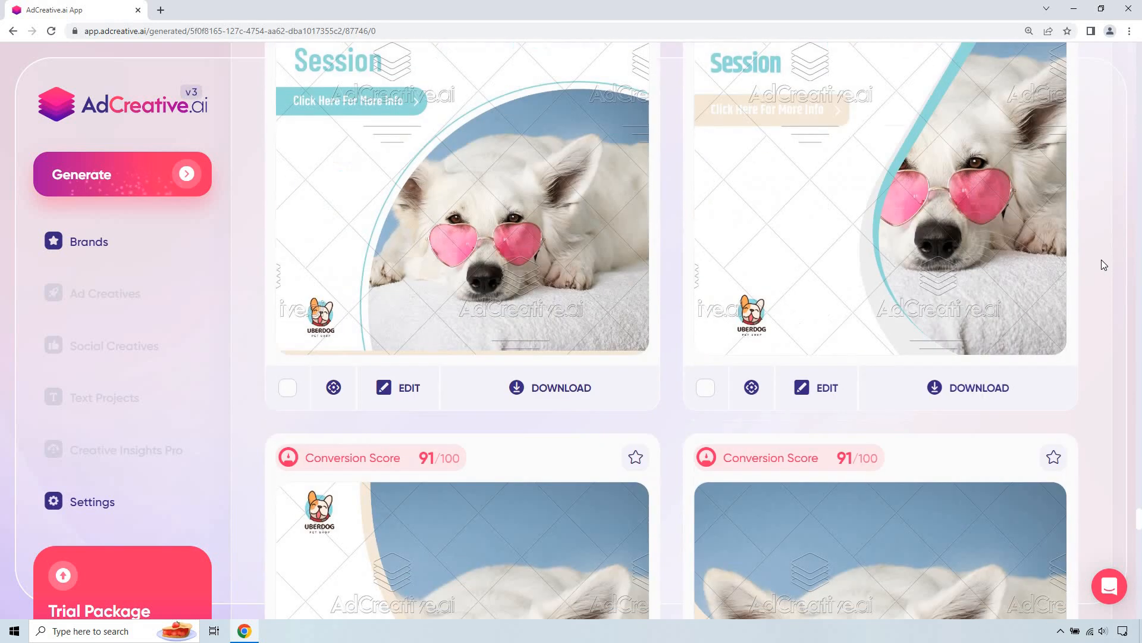
{"action": "scroll", "scroll_direction": "down", "scroll_amount": 3}
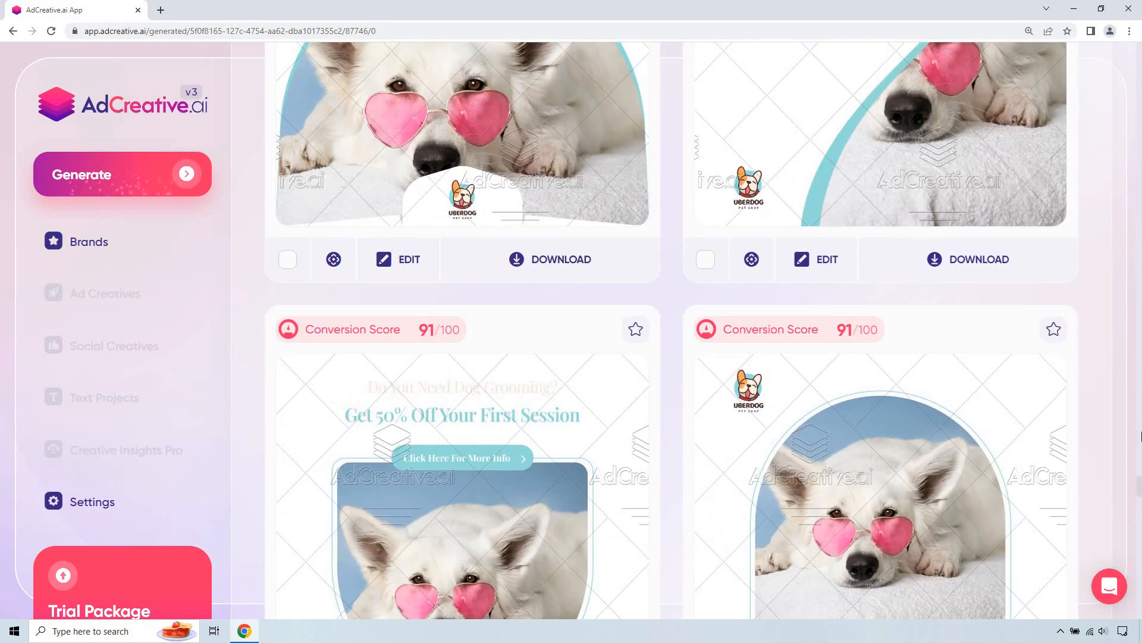
{"action": "scroll", "scroll_direction": "down", "scroll_amount": 3}
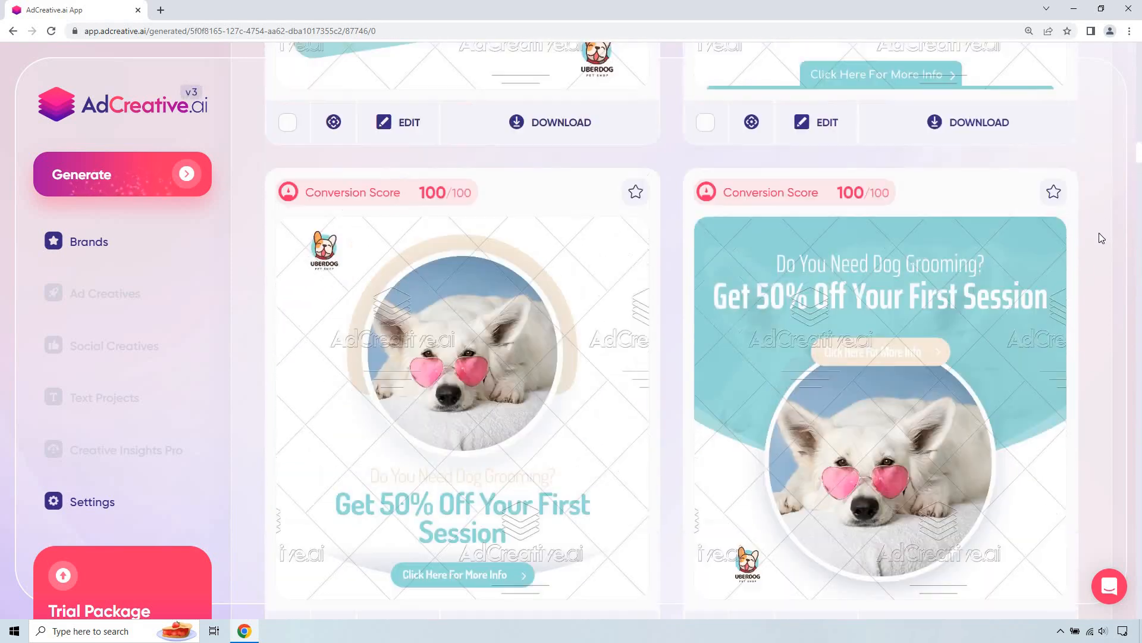
{"action": "scroll", "scroll_direction": "down", "scroll_amount": 3}
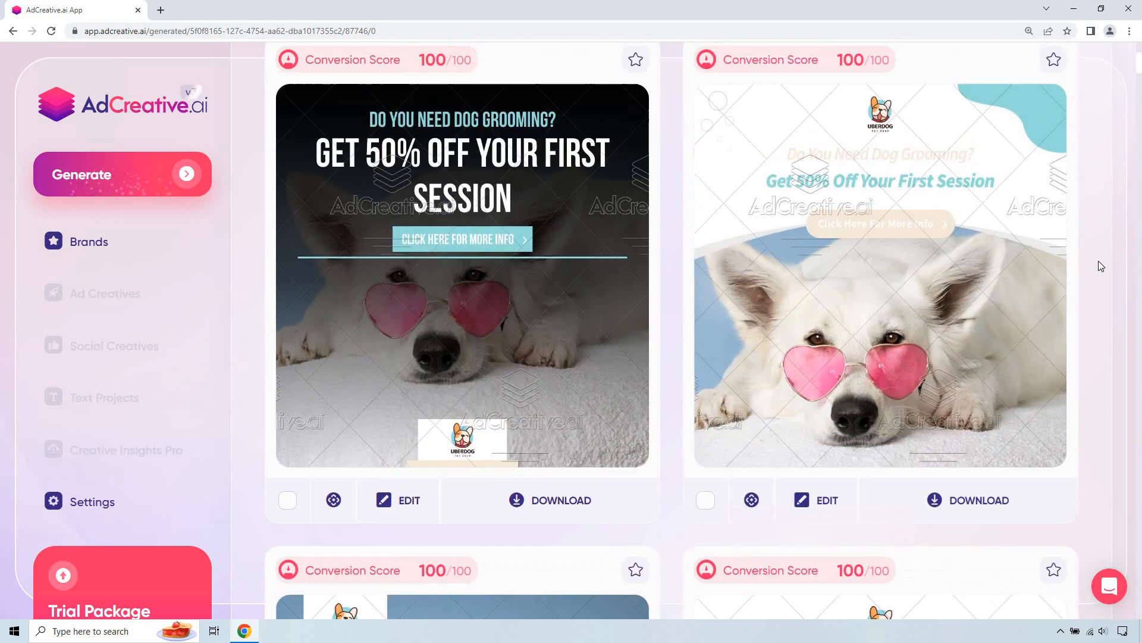